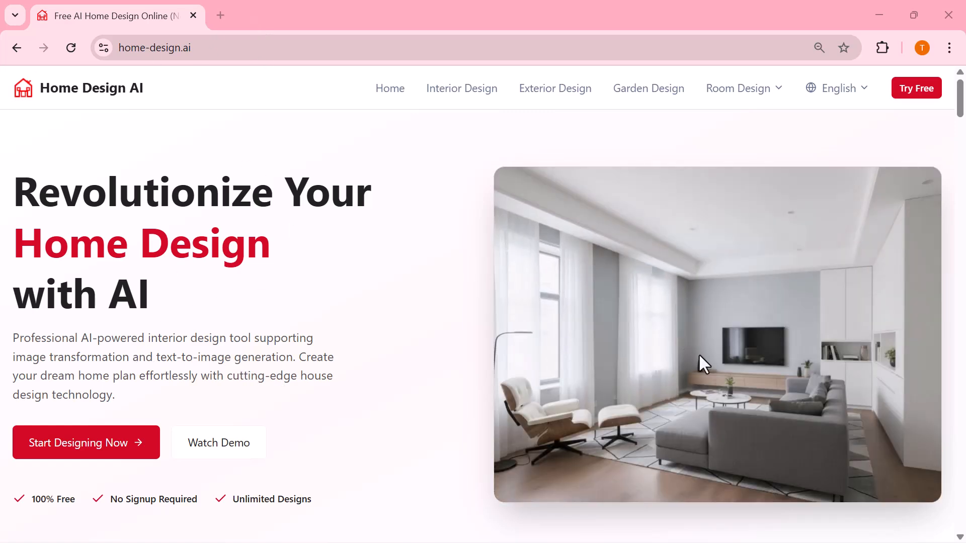
- Scroll through the Home Design AI page to review the redesign tools
{"action": "scroll", "scroll_direction": "down", "scroll_amount": 3}
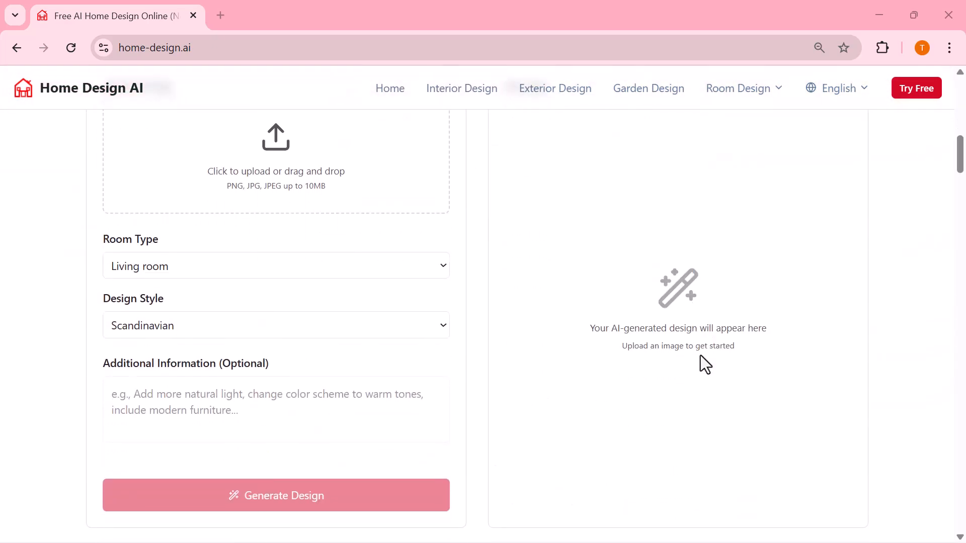
{"action": "scroll", "scroll_direction": "down", "scroll_amount": 3}
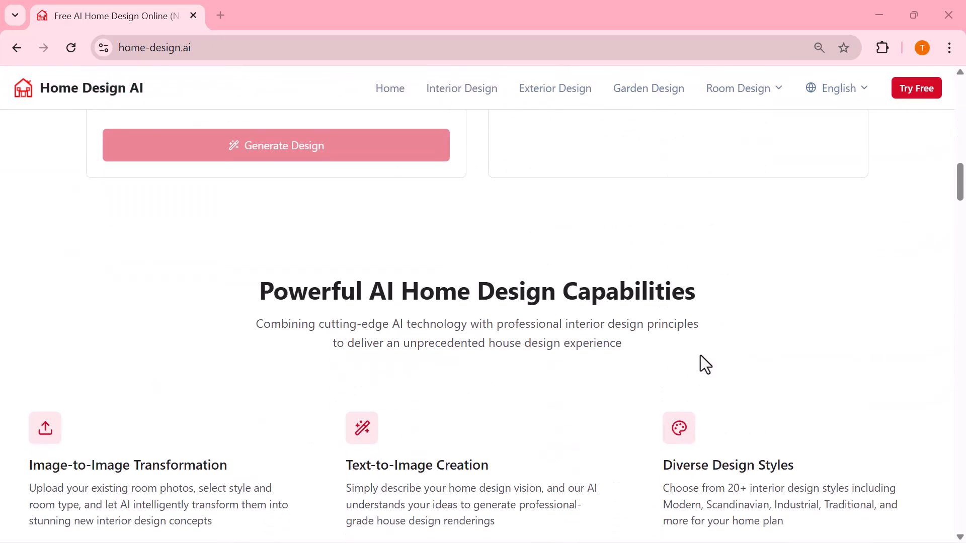
{"action": "scroll", "scroll_direction": "down", "scroll_amount": 3}
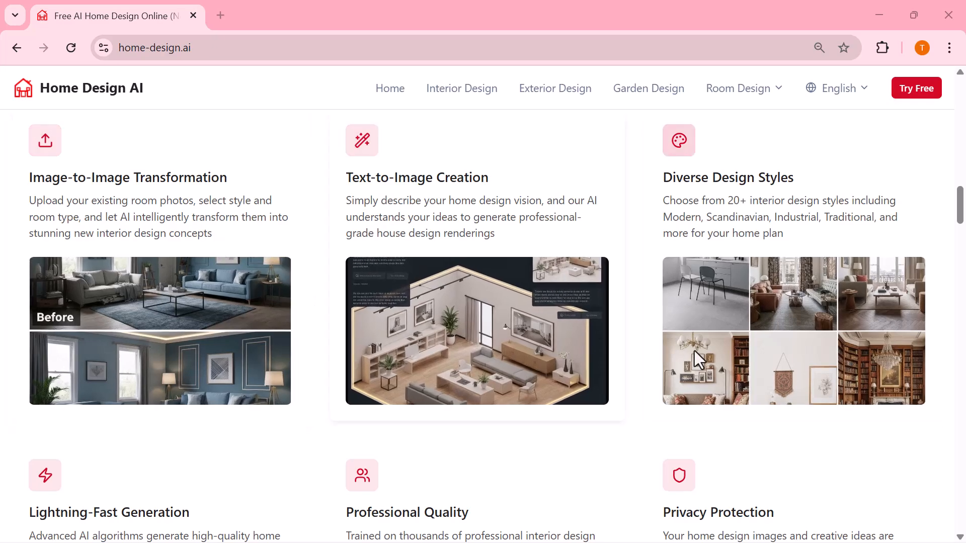
{"action": "scroll", "scroll_direction": "down", "scroll_amount": 3}
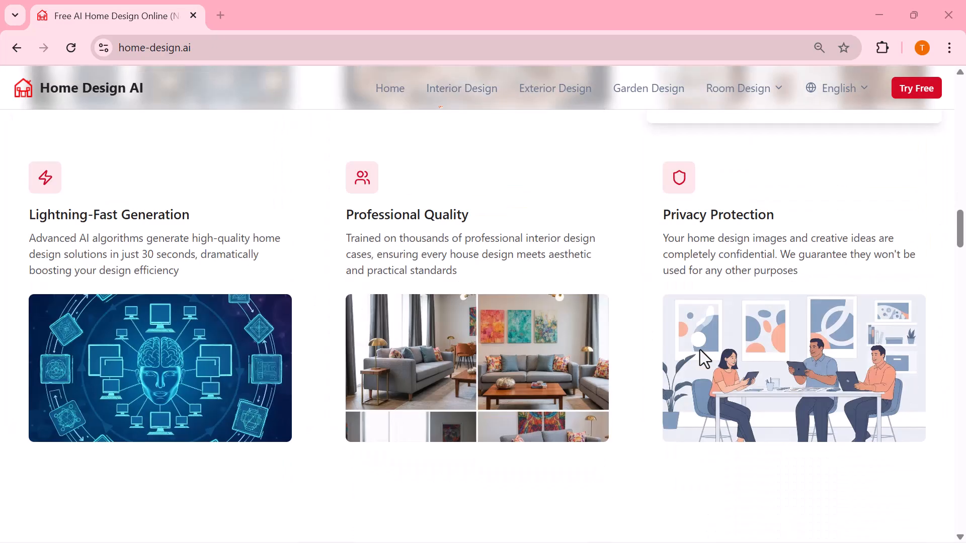
{"action": "scroll", "scroll_direction": "down", "scroll_amount": 3}
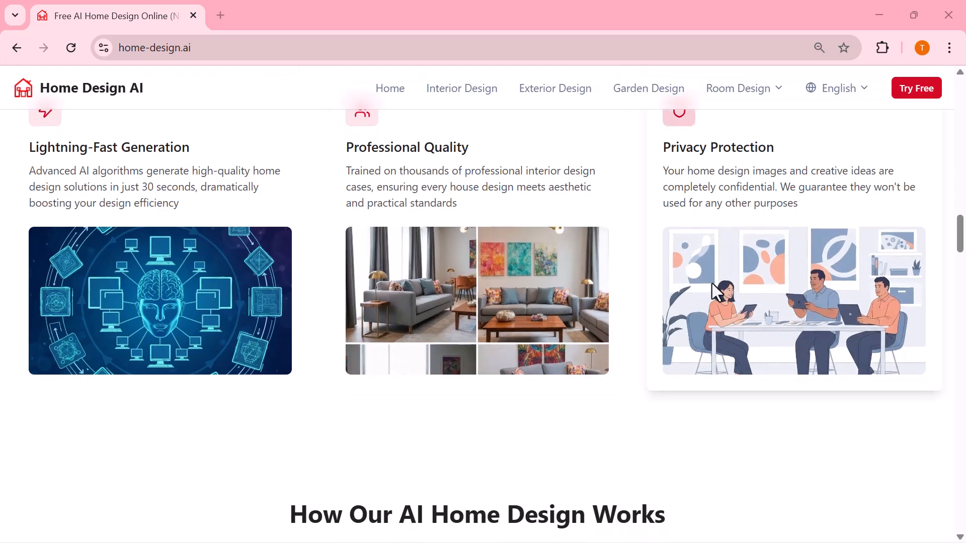
{"action": "scroll", "scroll_direction": "down", "scroll_amount": 3}
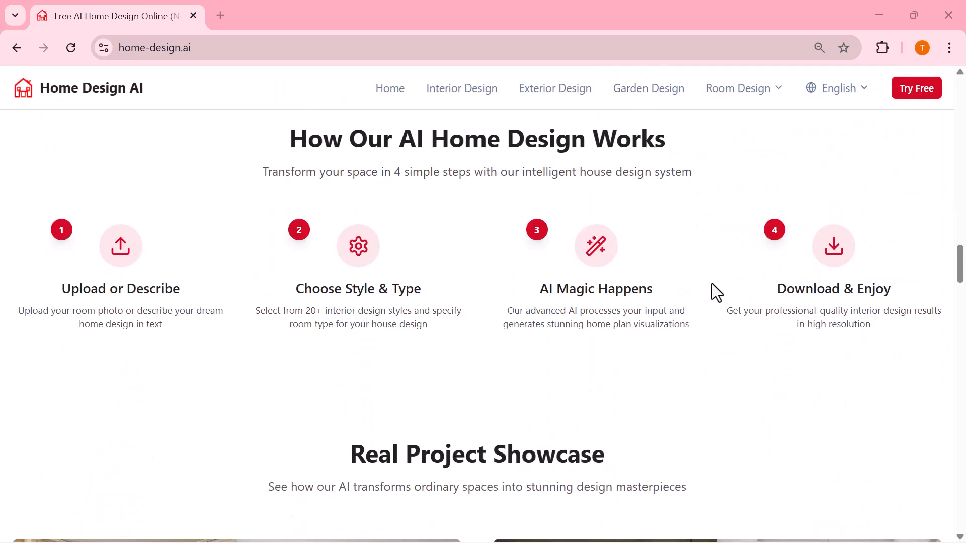
{"action": "scroll", "scroll_direction": "down", "scroll_amount": 3}
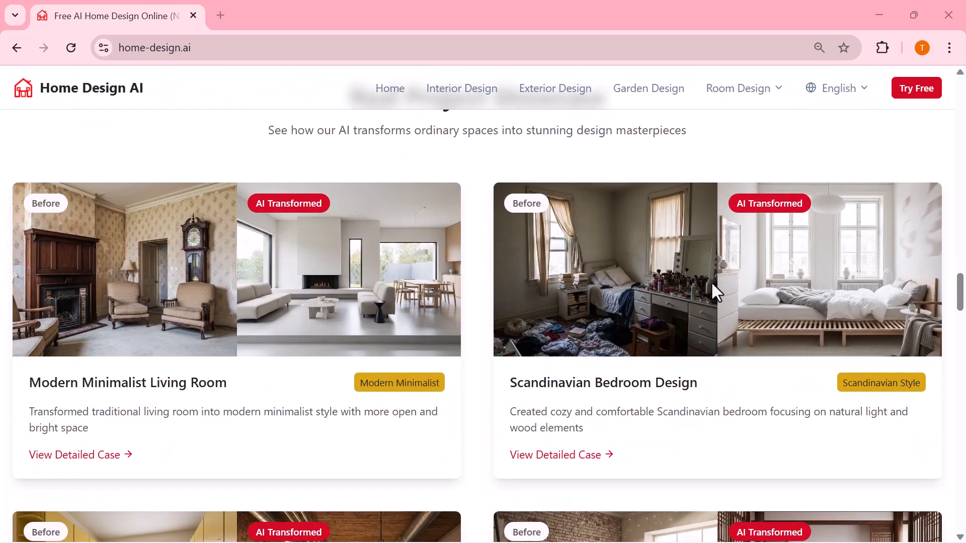
{"action": "mouse_move", "coordinate": [249, 265]}
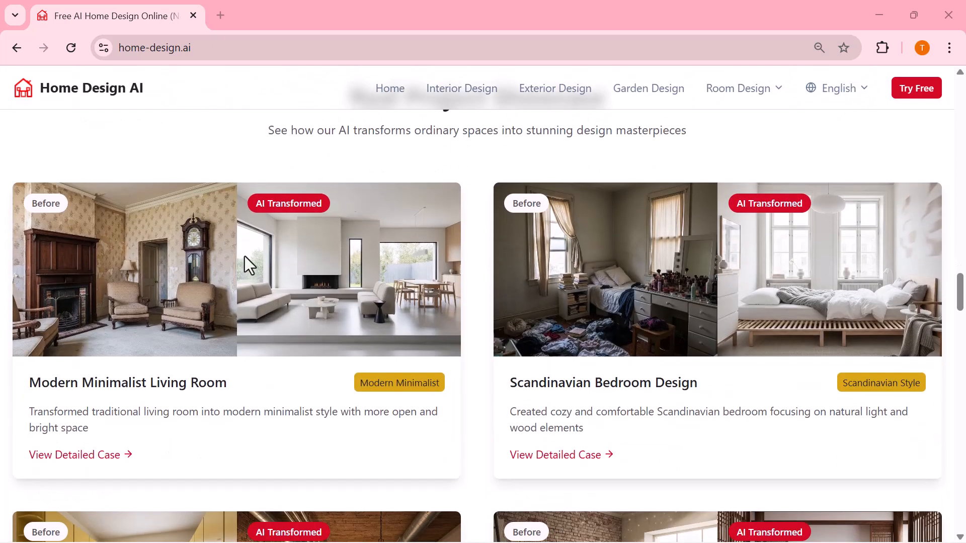
{"action": "mouse_move", "coordinate": [510, 318]}
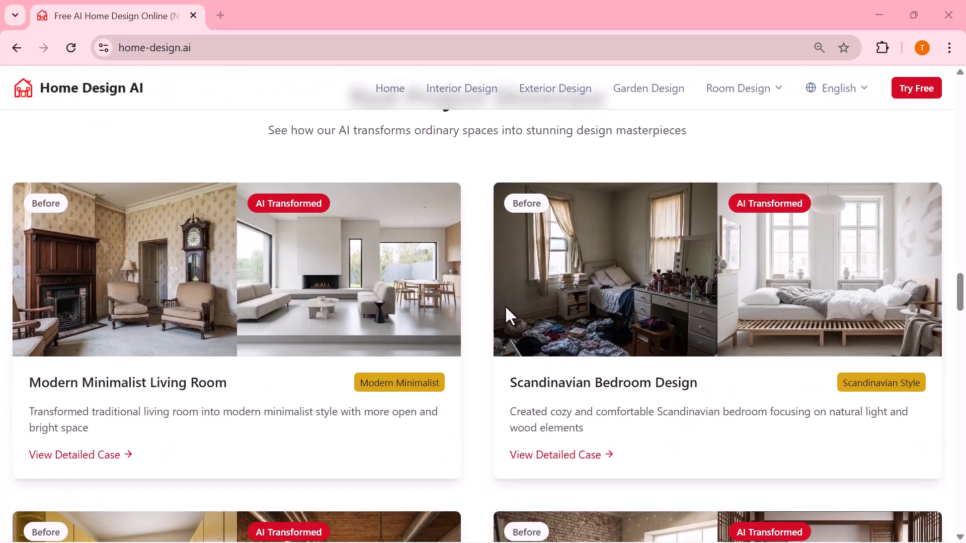
{"action": "scroll", "scroll_direction": "down", "scroll_amount": 3}
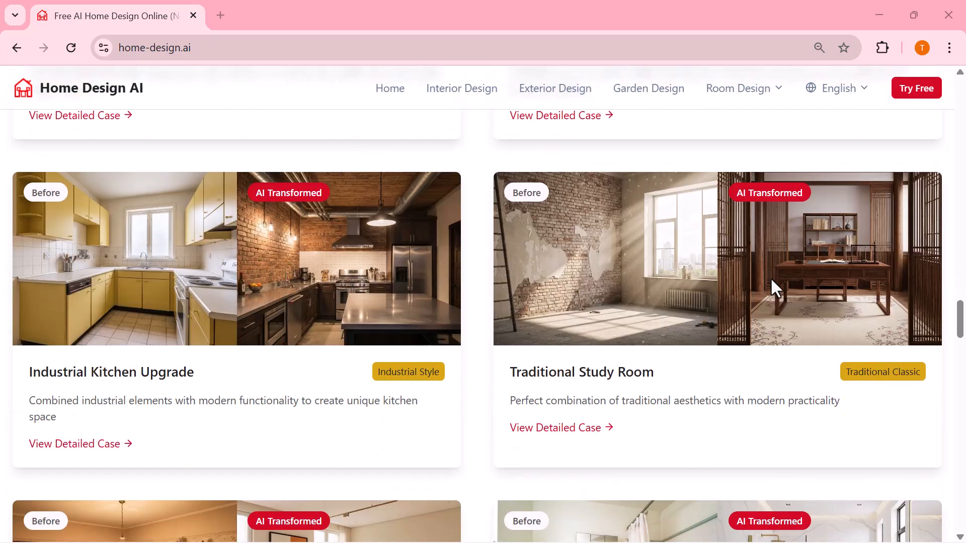
{"action": "scroll", "scroll_direction": "down", "scroll_amount": 3}
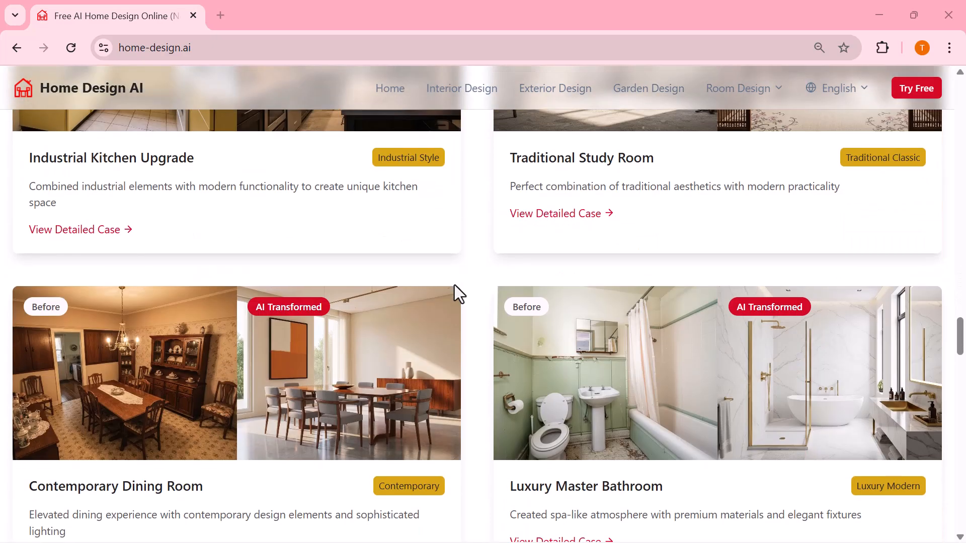
{"action": "scroll", "scroll_direction": "down", "scroll_amount": 3}
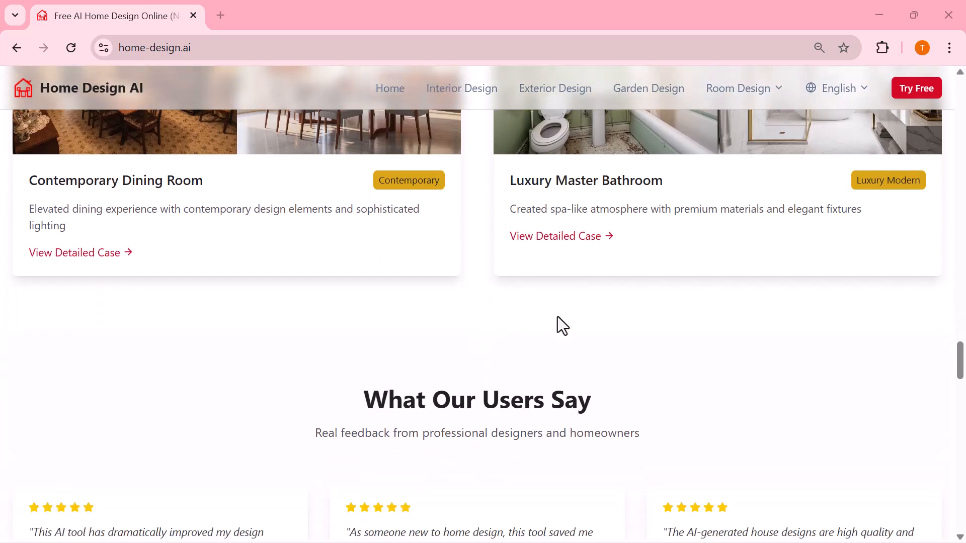
{"action": "scroll", "scroll_direction": "down", "scroll_amount": 3}
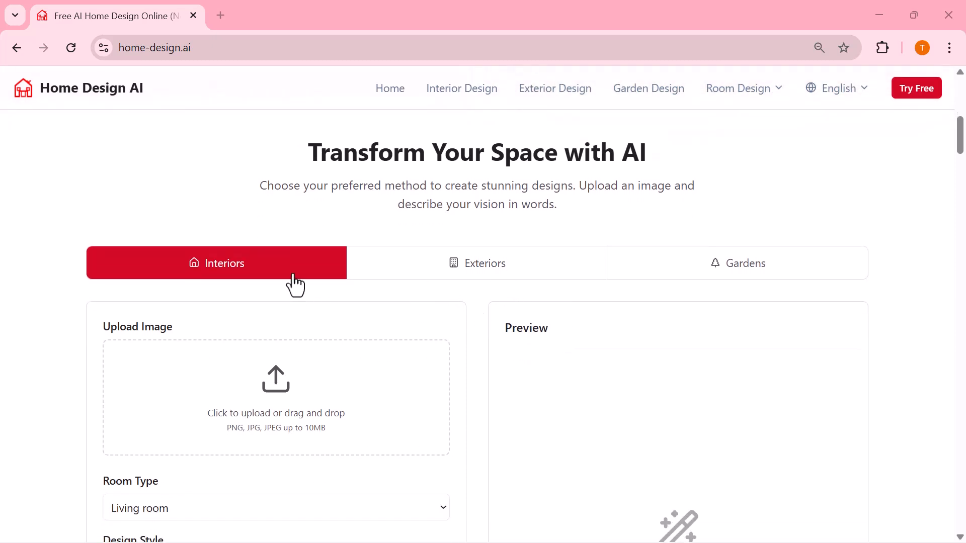
- Try the Exteriors and Gardens modes, then return to Interiors
{"action": "left_click", "coordinate": [477, 263]}
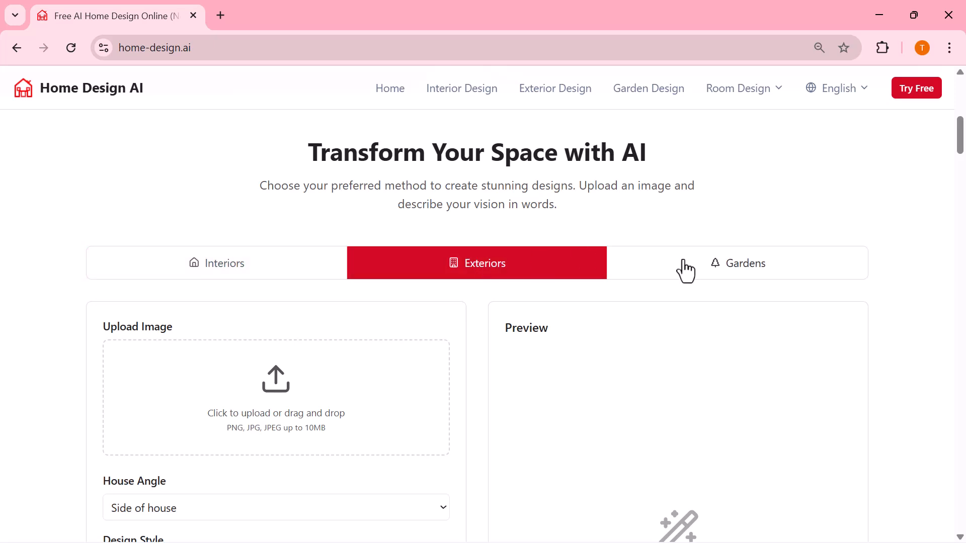
{"action": "left_click", "coordinate": [736, 263]}
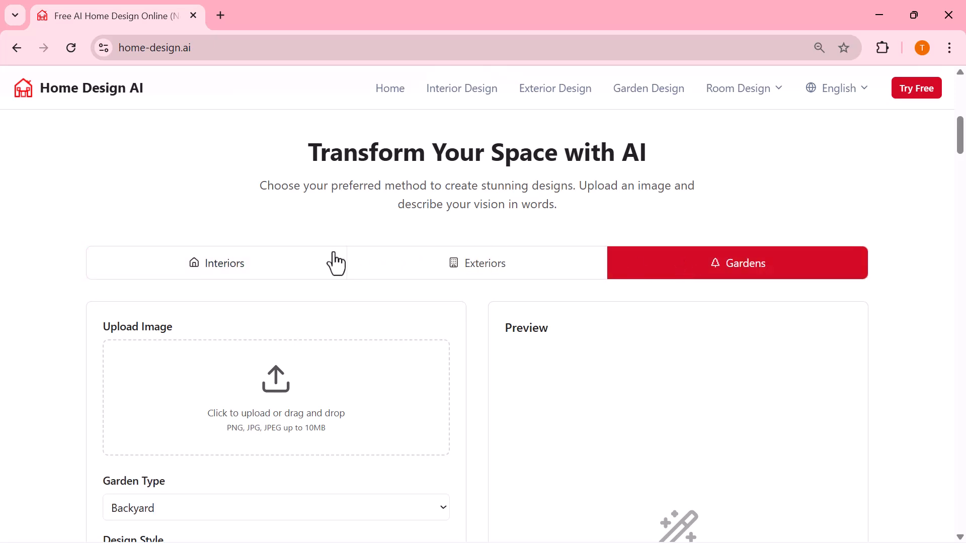
{"action": "left_click", "coordinate": [216, 263]}
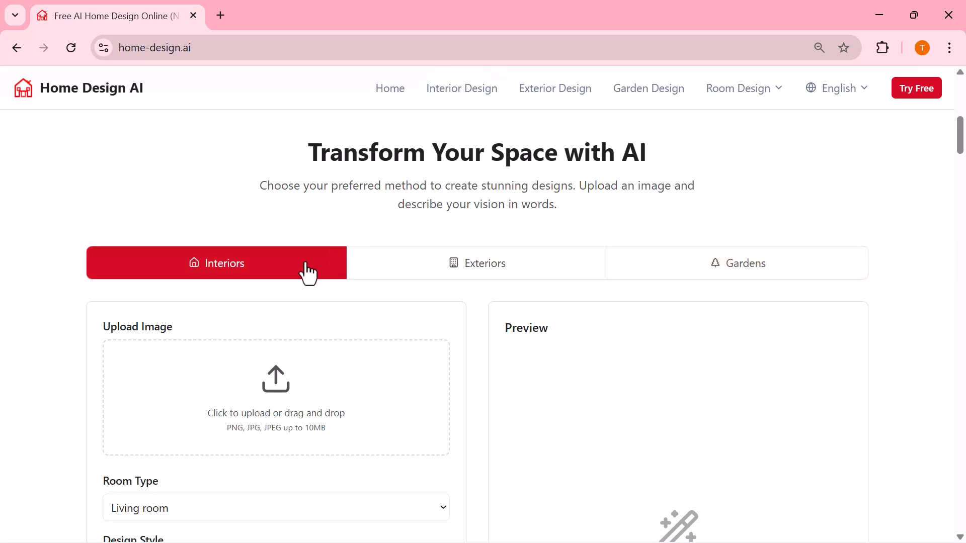
{"action": "scroll", "scroll_direction": "down", "scroll_amount": 3}
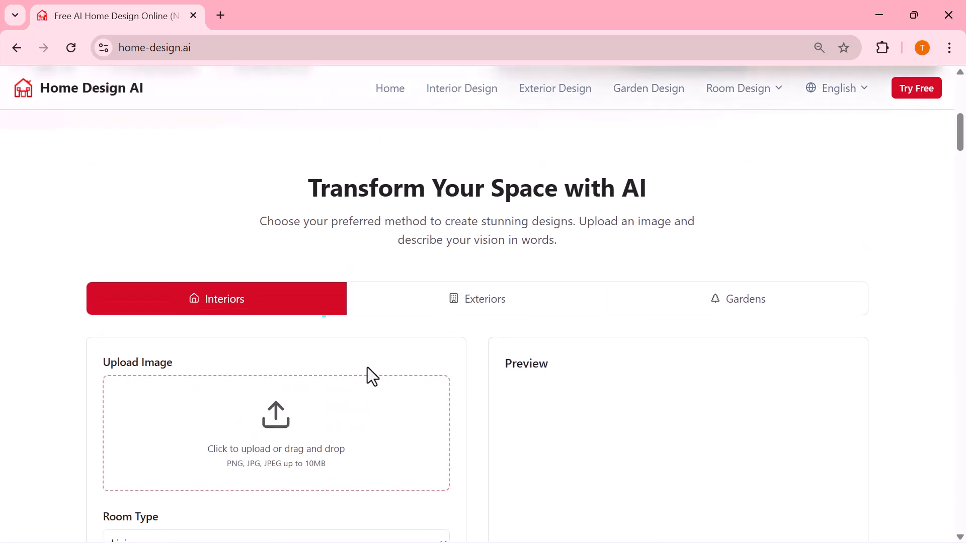
{"action": "mouse_move", "coordinate": [431, 308]}
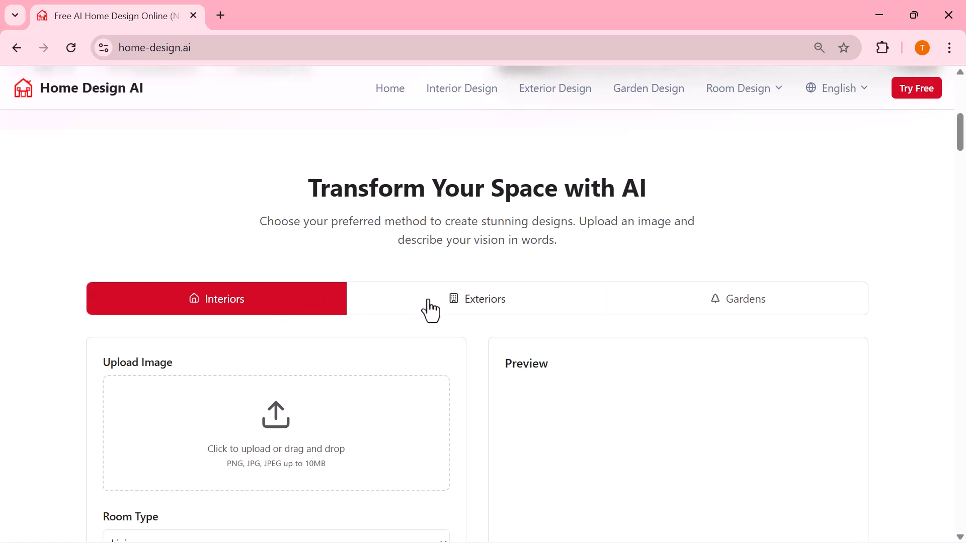
{"action": "left_click", "coordinate": [477, 299]}
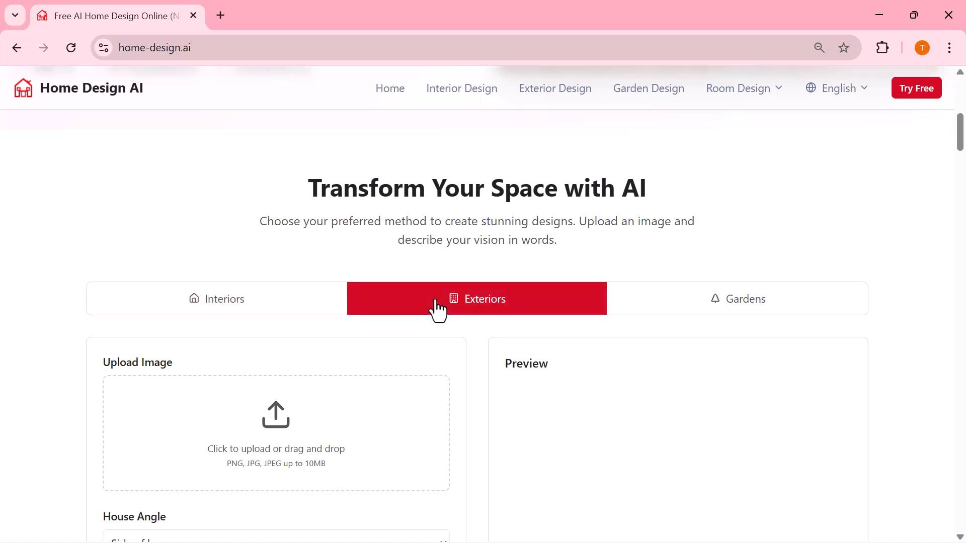
{"action": "scroll", "scroll_direction": "down", "scroll_amount": 3}
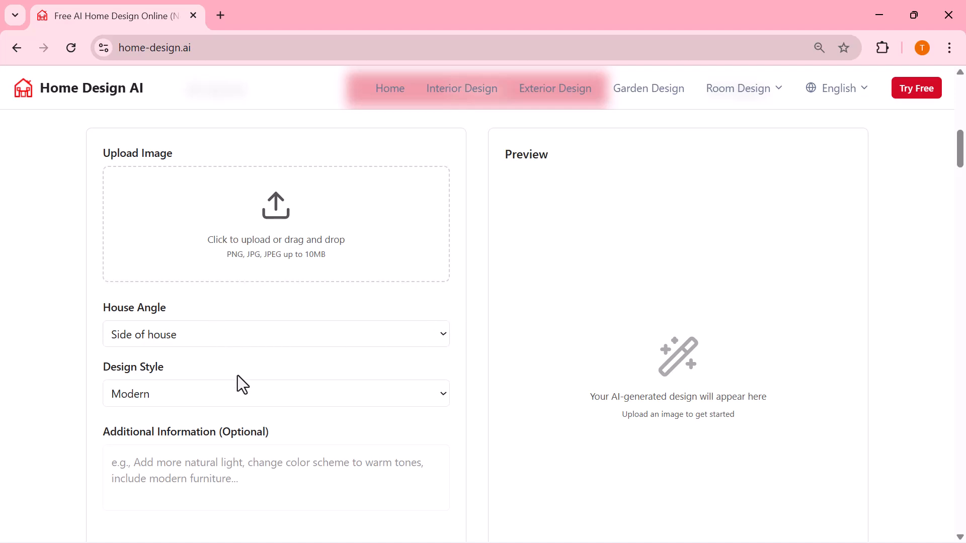
{"action": "scroll", "scroll_direction": "down", "scroll_amount": 3}
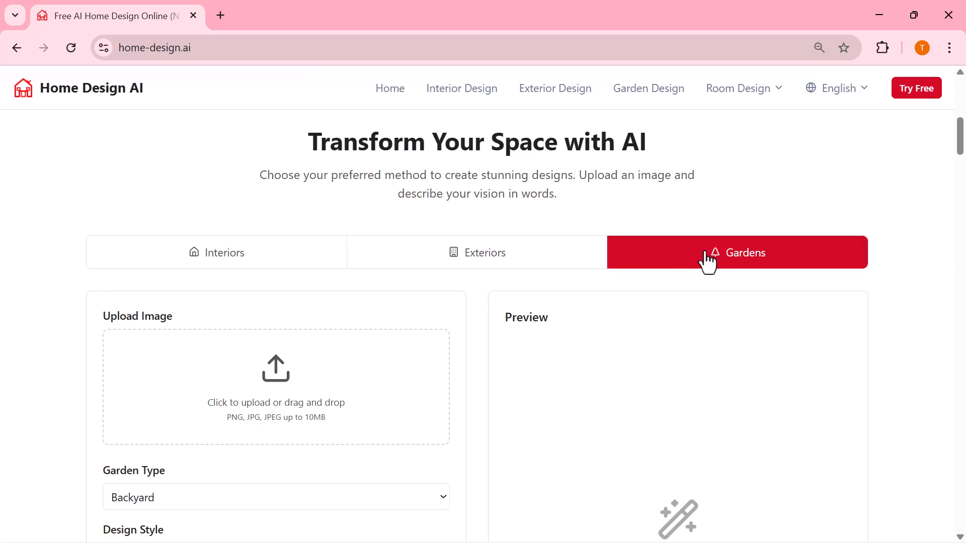
{"action": "scroll", "scroll_direction": "down", "scroll_amount": 3}
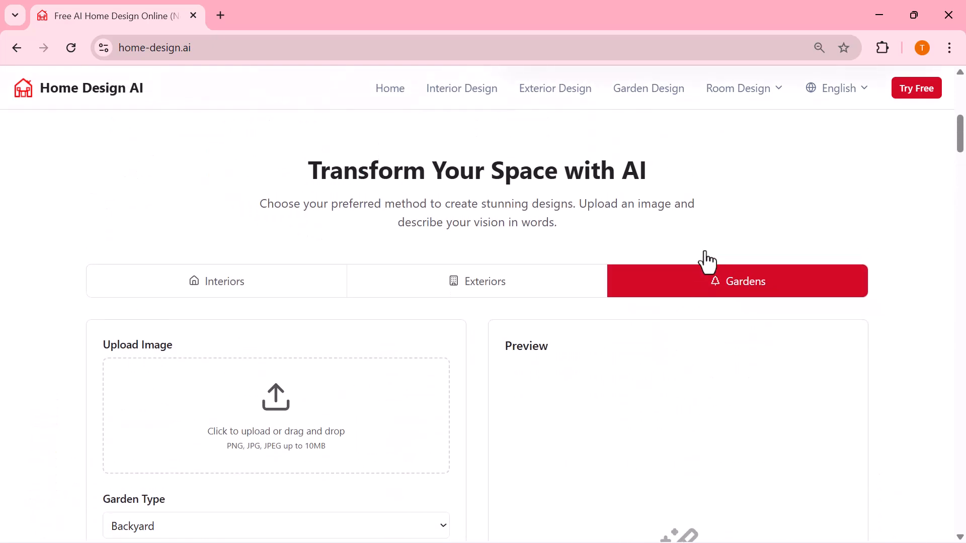
{"action": "mouse_move", "coordinate": [711, 293]}
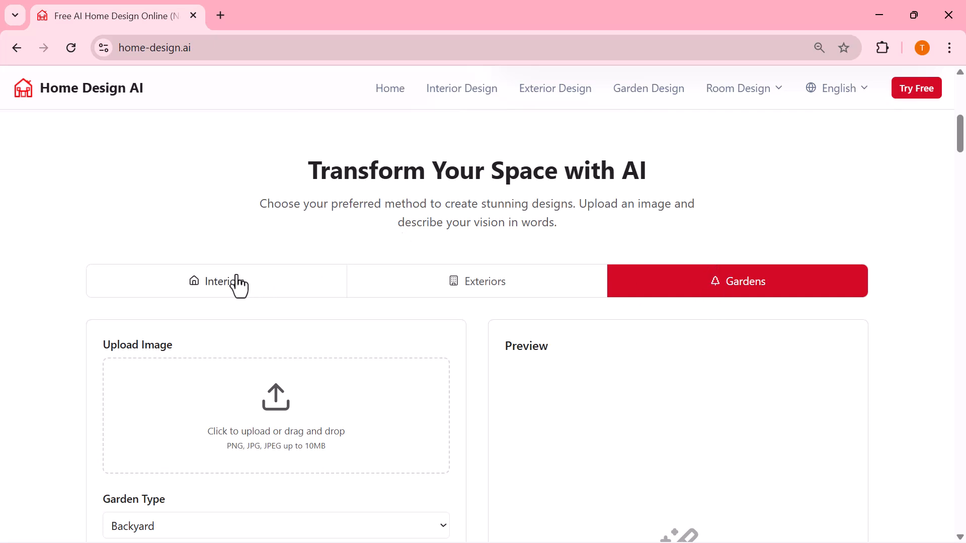
{"action": "left_click", "coordinate": [216, 281]}
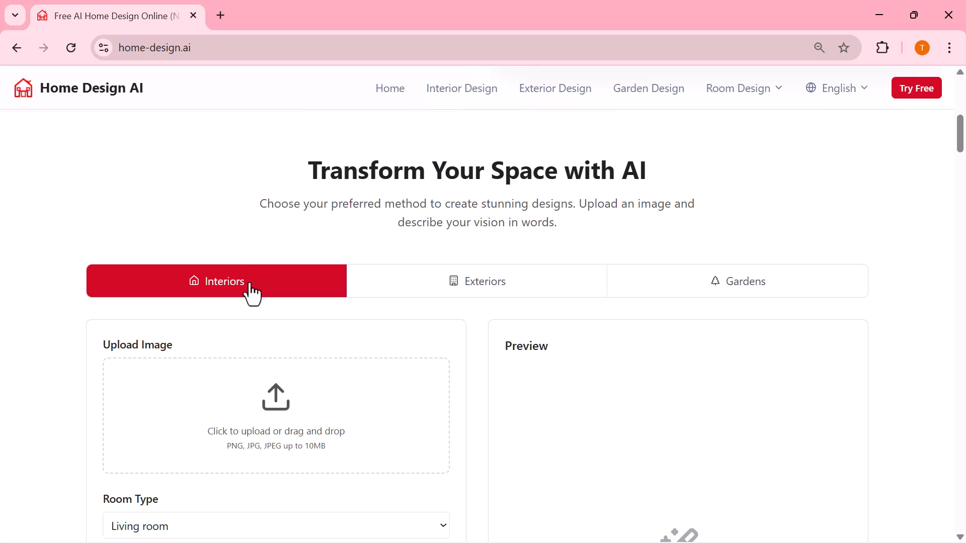
- Upload cropped.jpg as the room photo for the interior redesign
{"action": "scroll", "scroll_direction": "down", "scroll_amount": 3}
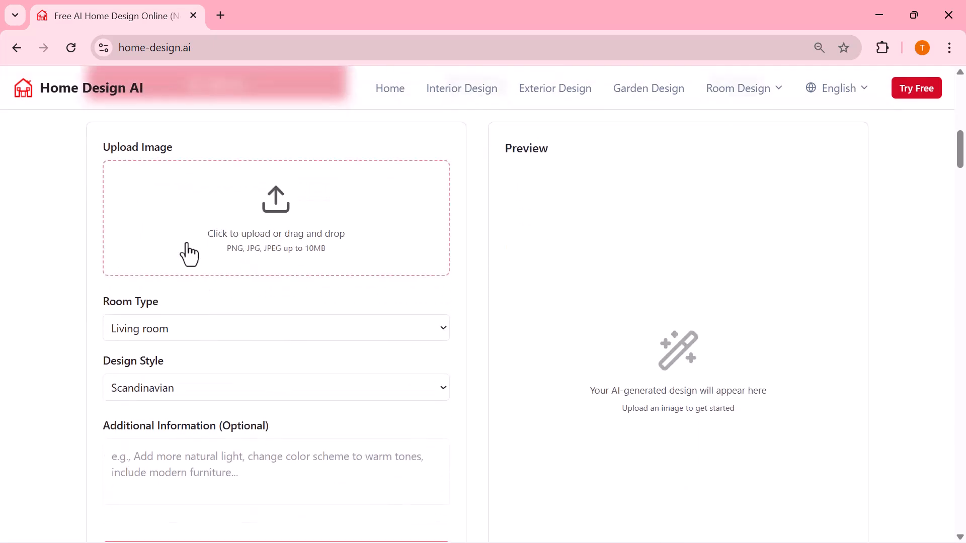
{"action": "mouse_move", "coordinate": [508, 12]}
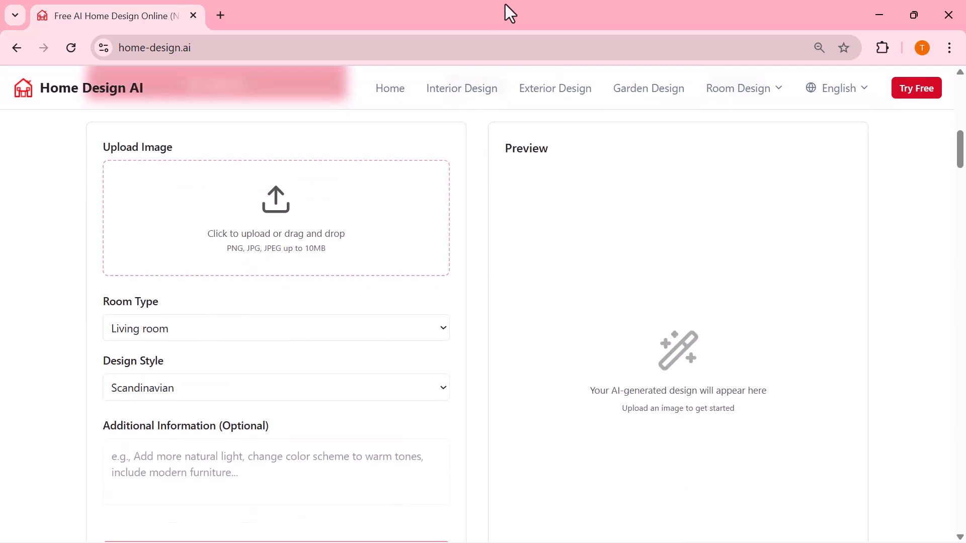
{"action": "scroll", "scroll_direction": "down", "scroll_amount": 3}
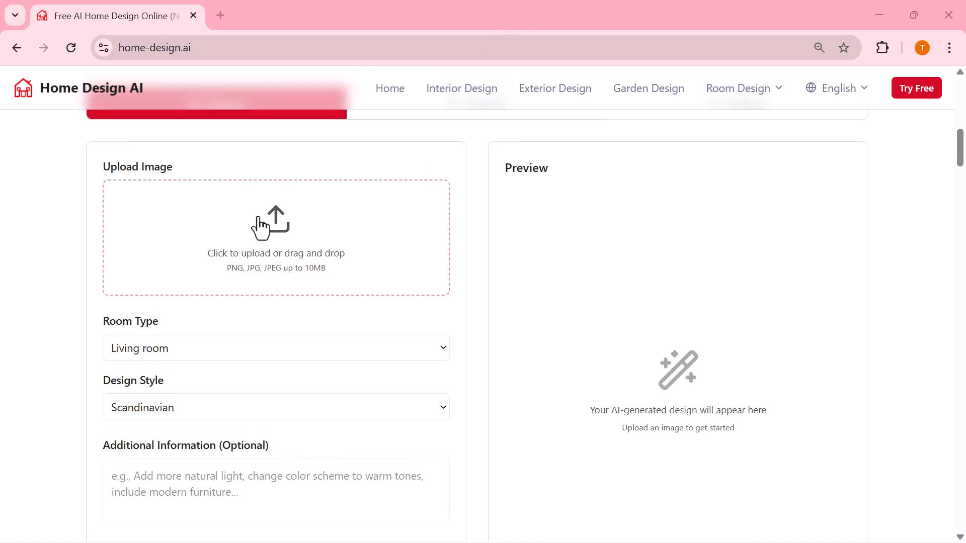
{"action": "left_click", "coordinate": [275, 237]}
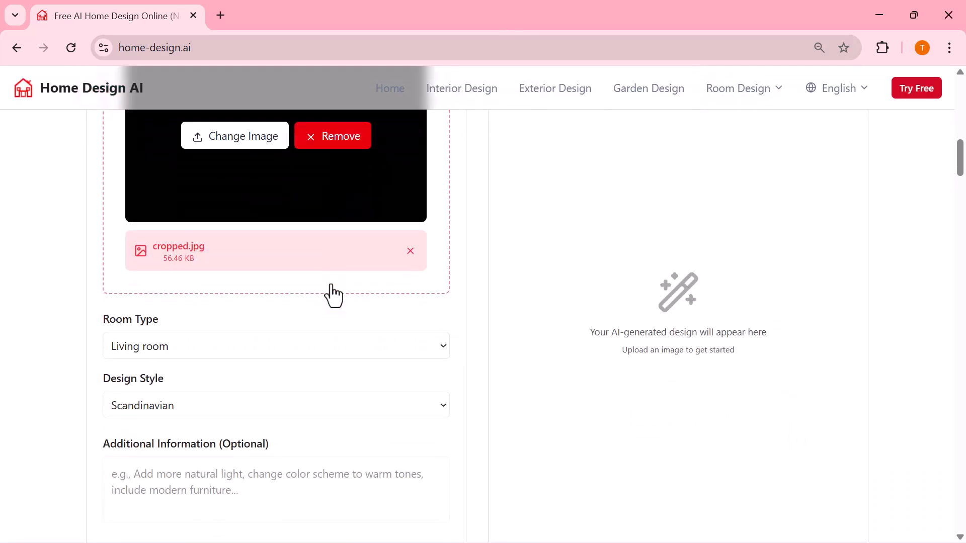
{"action": "scroll", "scroll_direction": "down", "scroll_amount": 3}
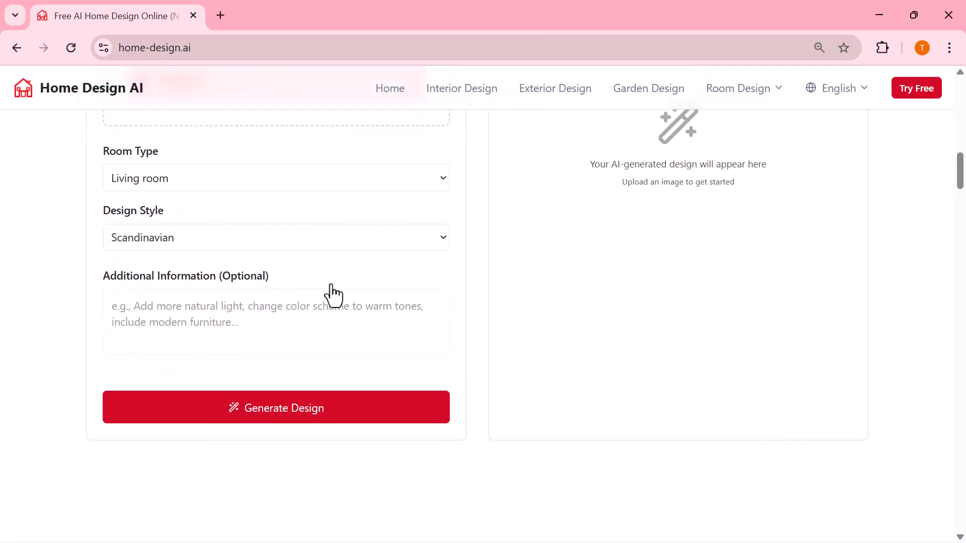
- Set Bedroom and Modern, described as 'A modern bedroom that blends style with relaxation.'
{"action": "scroll", "scroll_direction": "down", "scroll_amount": 3}
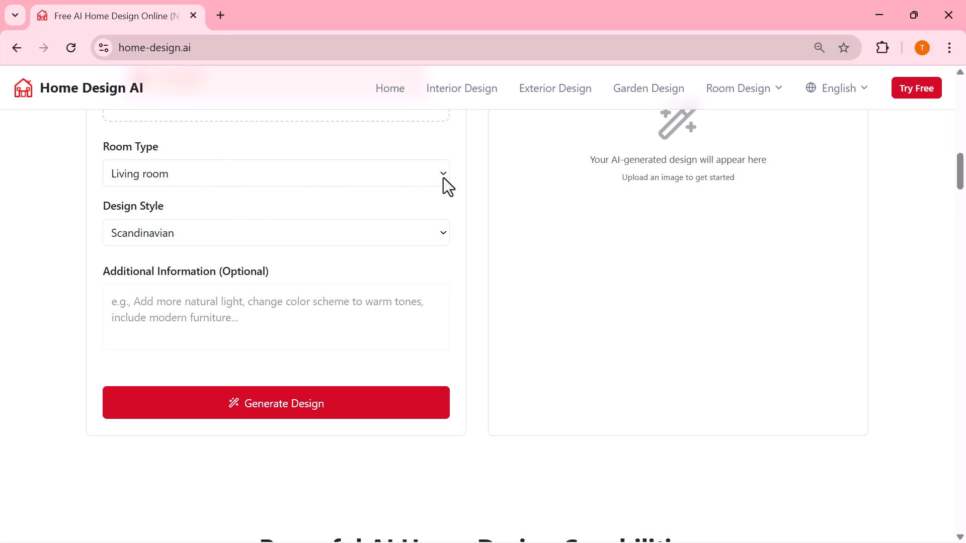
{"action": "left_click", "coordinate": [275, 173]}
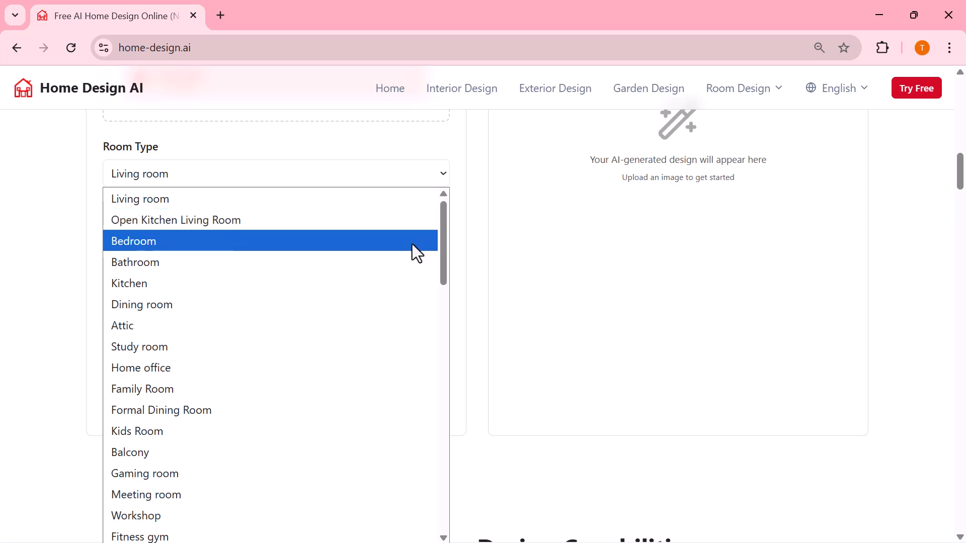
{"action": "mouse_move", "coordinate": [406, 304]}
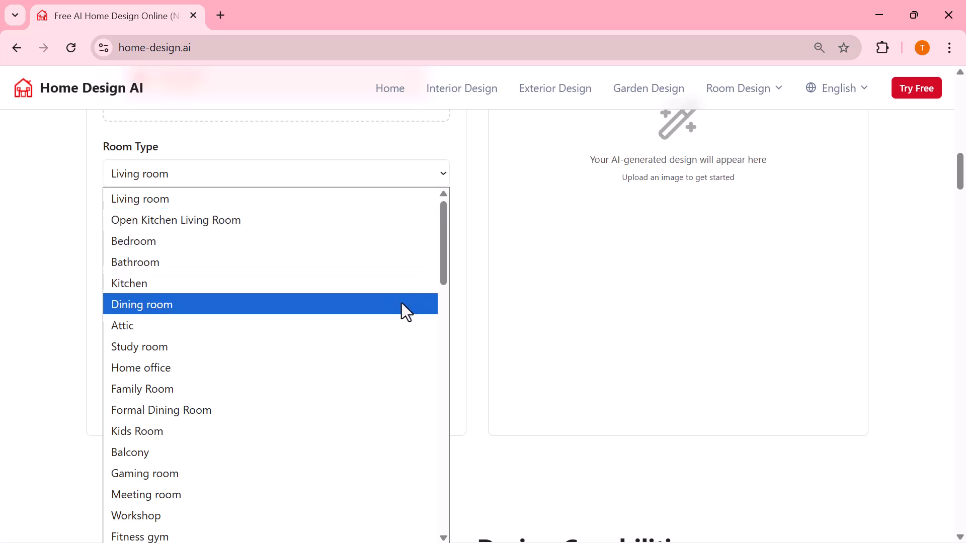
{"action": "mouse_move", "coordinate": [209, 241]}
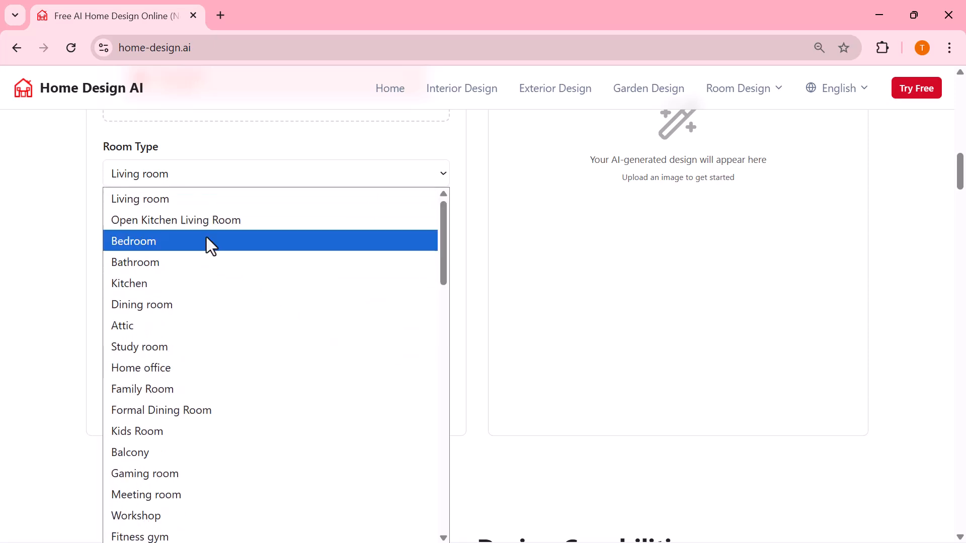
{"action": "left_click", "coordinate": [133, 241]}
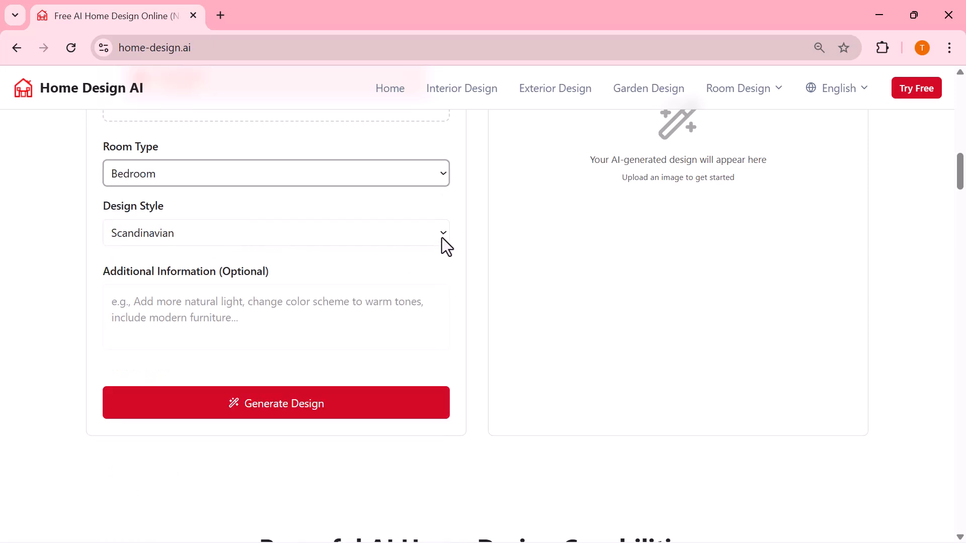
{"action": "left_click", "coordinate": [275, 233]}
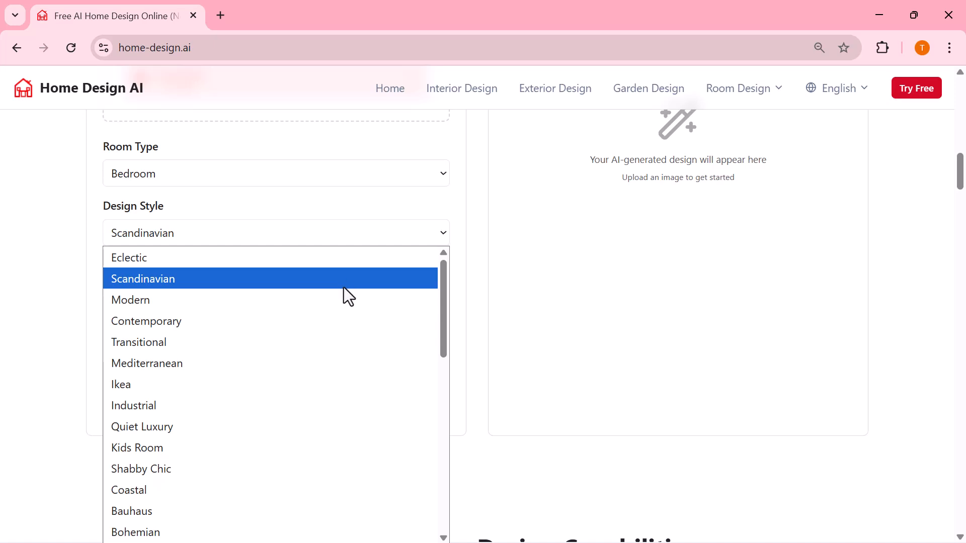
{"action": "scroll", "scroll_direction": "down", "scroll_amount": 3}
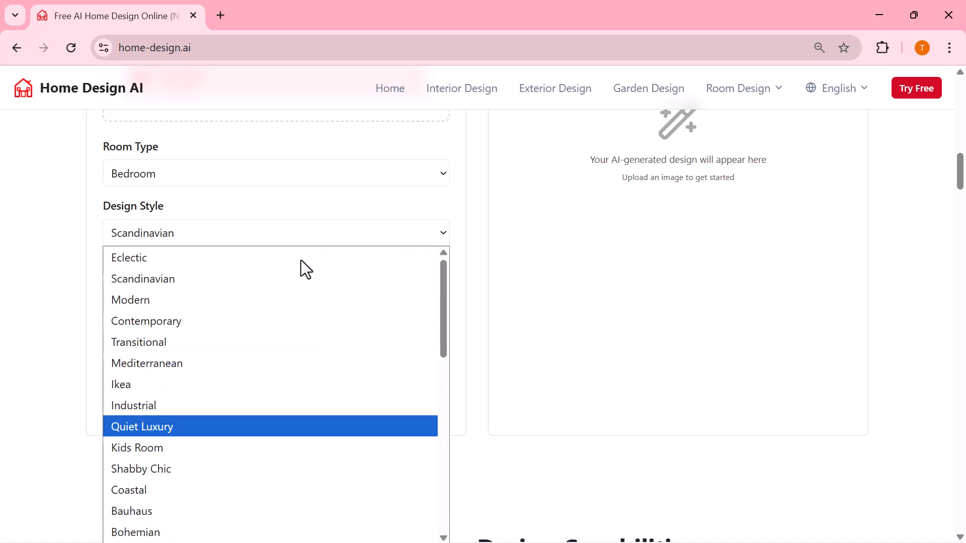
{"action": "left_click", "coordinate": [131, 299]}
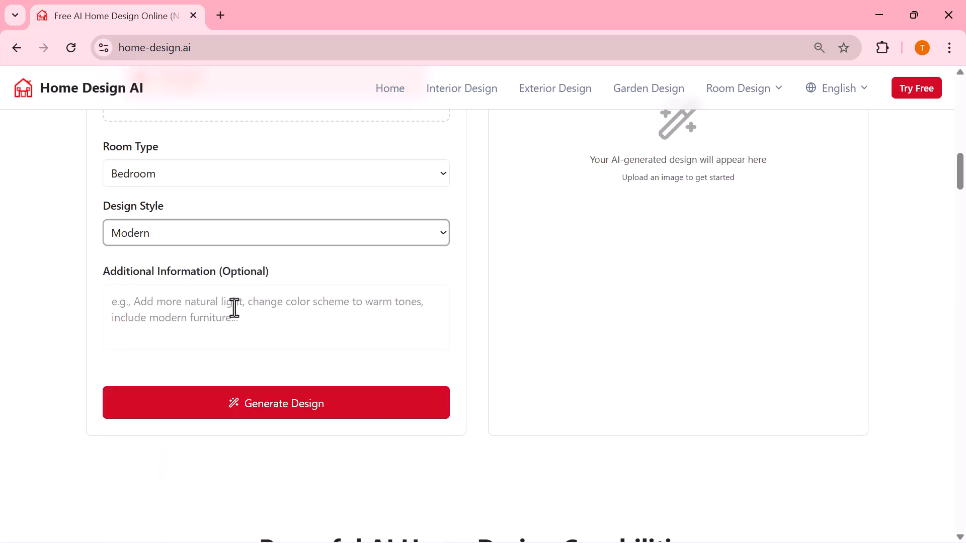
{"action": "left_click", "coordinate": [276, 318]}
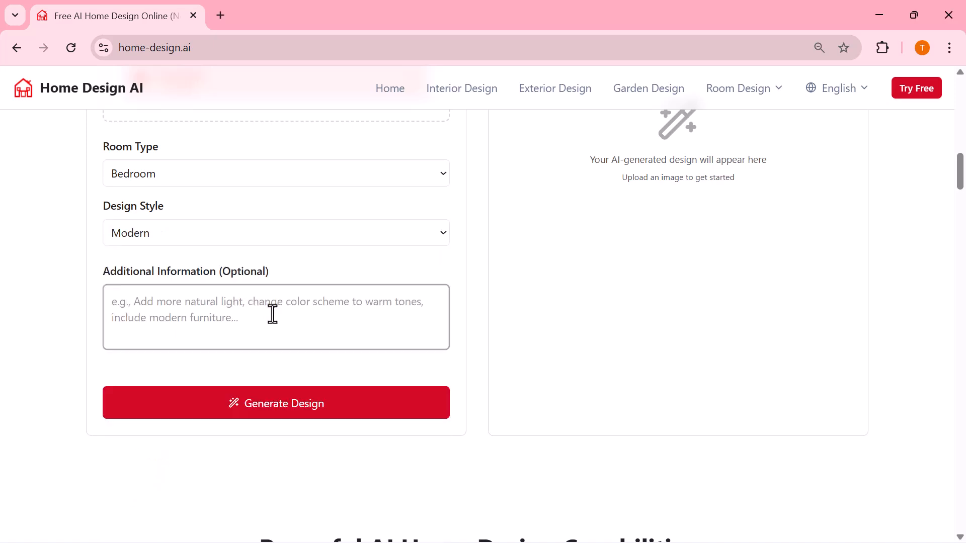
{"action": "type", "text": "A modern bedroom that blends style with relaxation."}
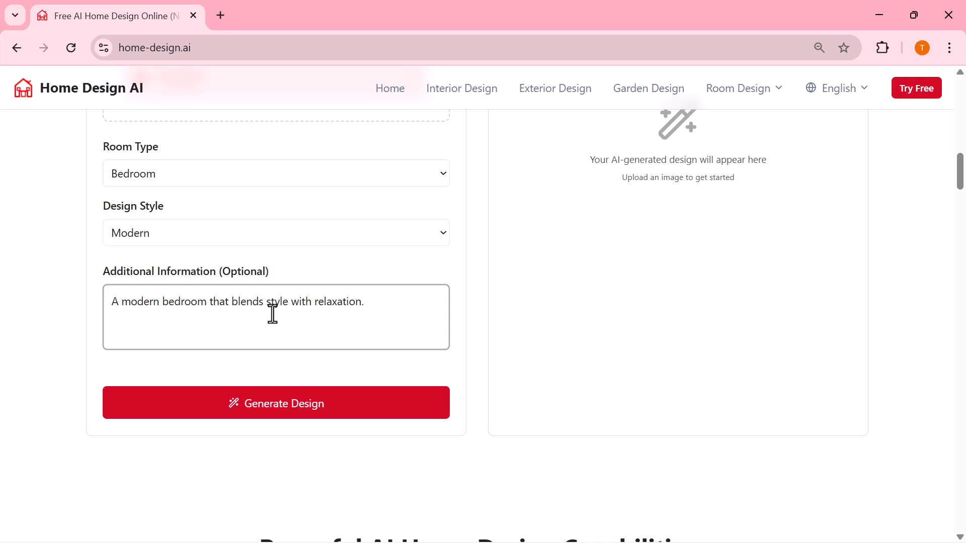
{"action": "mouse_move", "coordinate": [272, 406]}
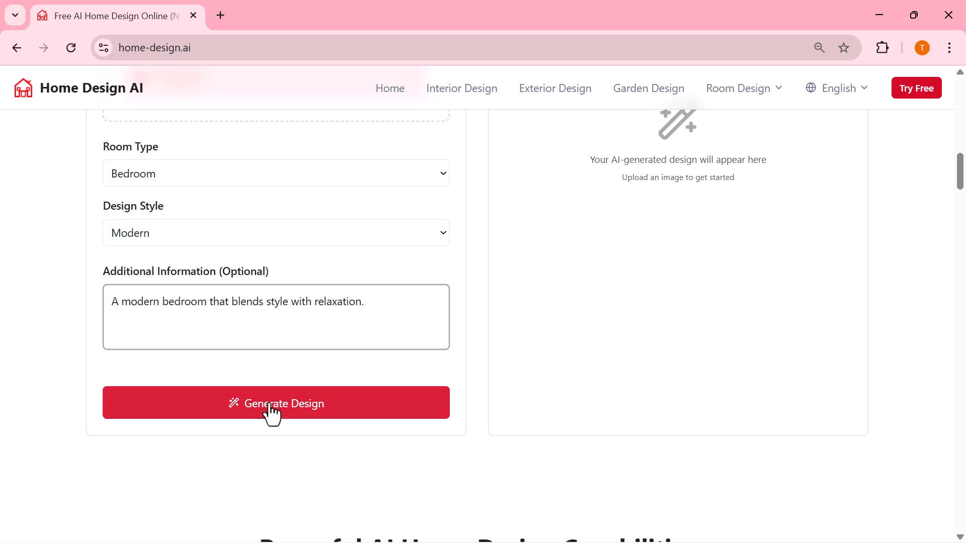
- Generate the modern bedroom design and scroll through the resulting preview
{"action": "left_click", "coordinate": [275, 403]}
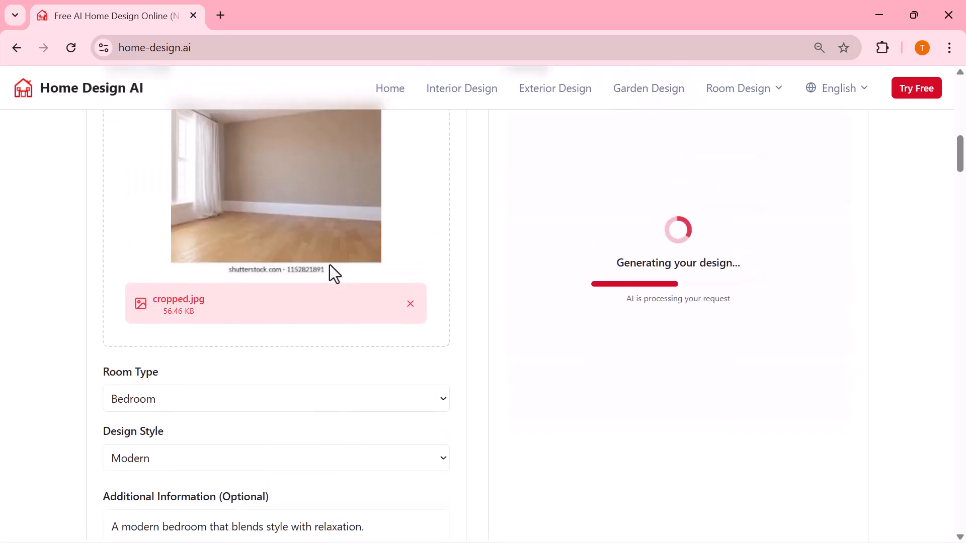
{"action": "scroll", "scroll_direction": "up", "scroll_amount": 3}
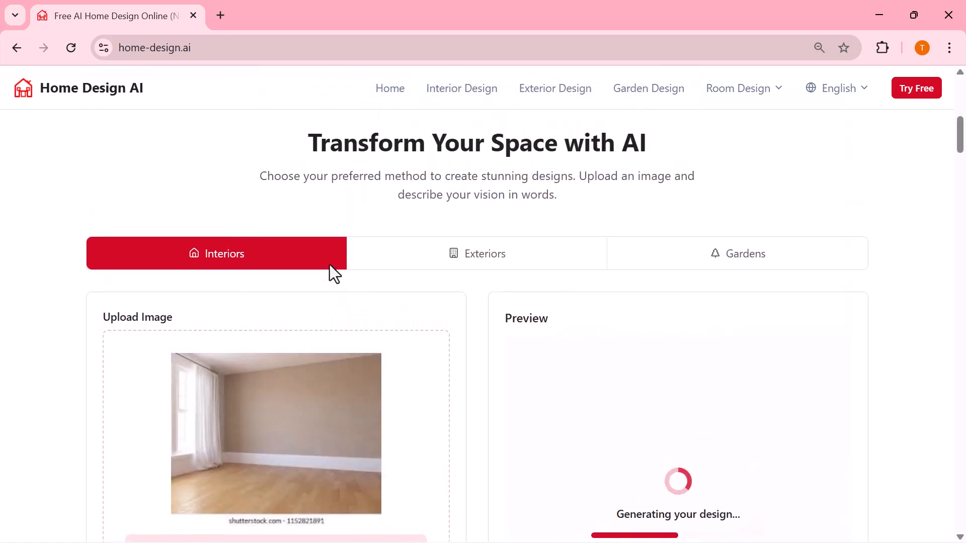
{"action": "mouse_move", "coordinate": [348, 227]}
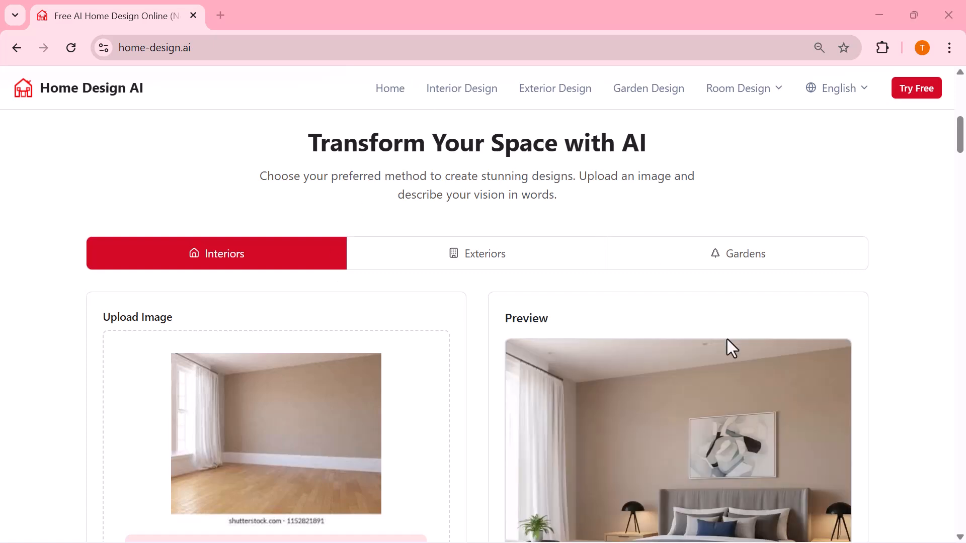
{"action": "scroll", "scroll_direction": "down", "scroll_amount": 3}
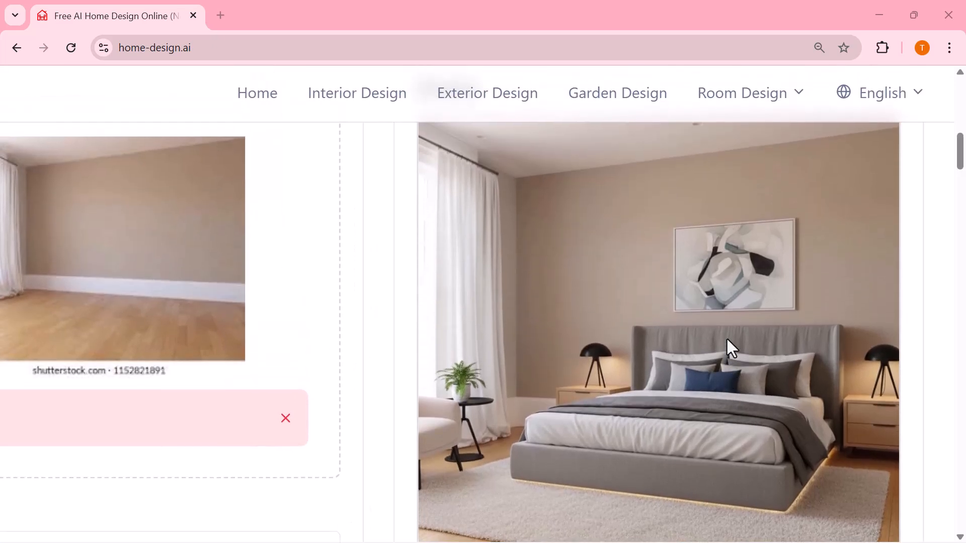
{"action": "scroll", "scroll_direction": "down", "scroll_amount": 3}
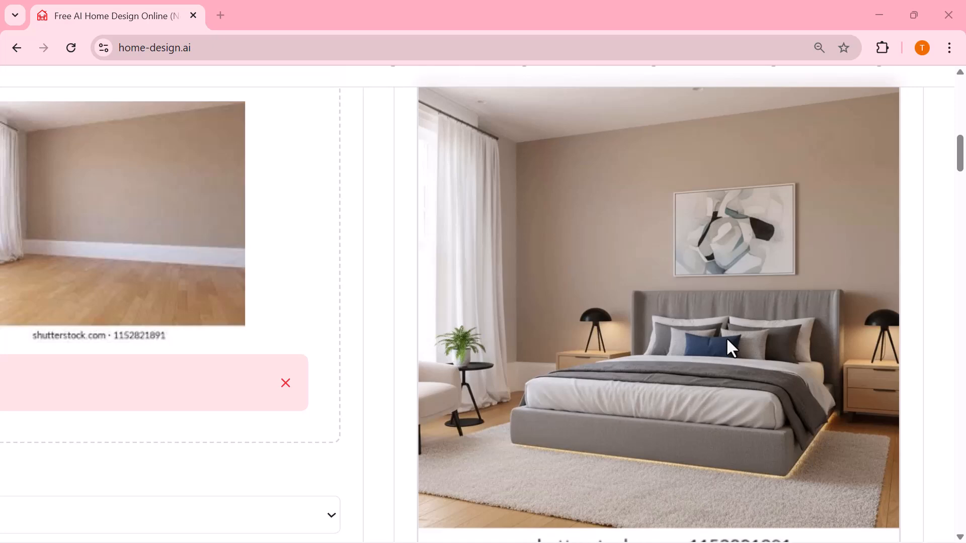
- Download the generated bedroom redesign as a JPEG image
{"action": "scroll", "scroll_direction": "down", "scroll_amount": 3}
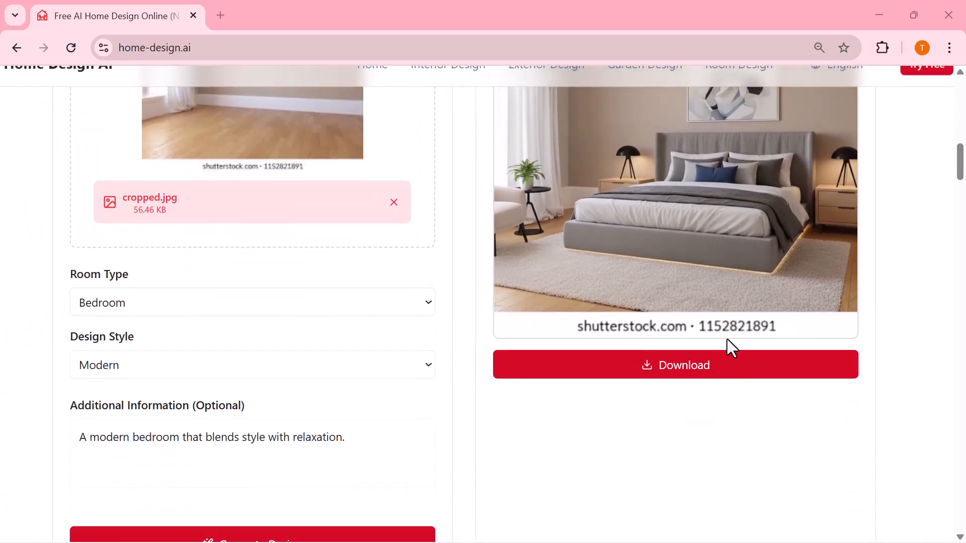
{"action": "left_click", "coordinate": [675, 365]}
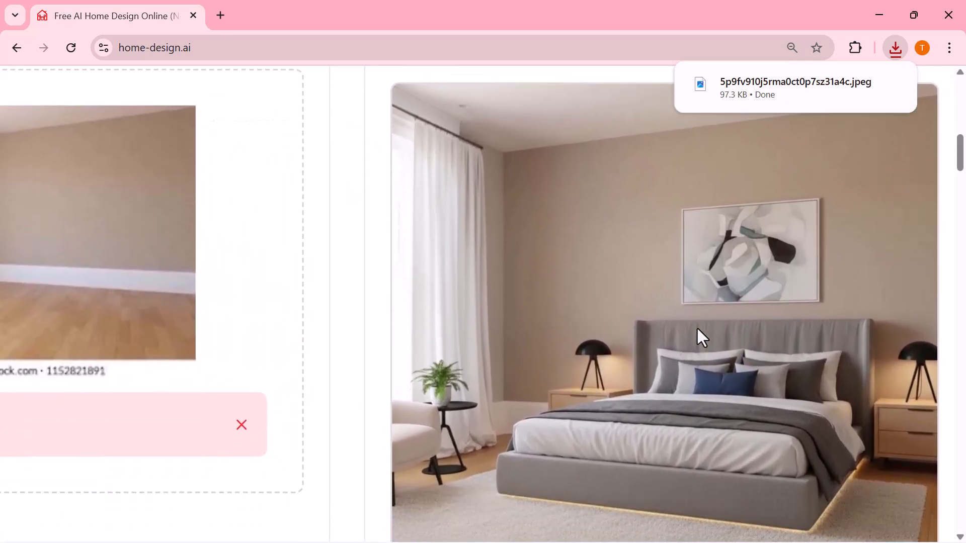
{"action": "scroll", "scroll_direction": "down", "scroll_amount": 3}
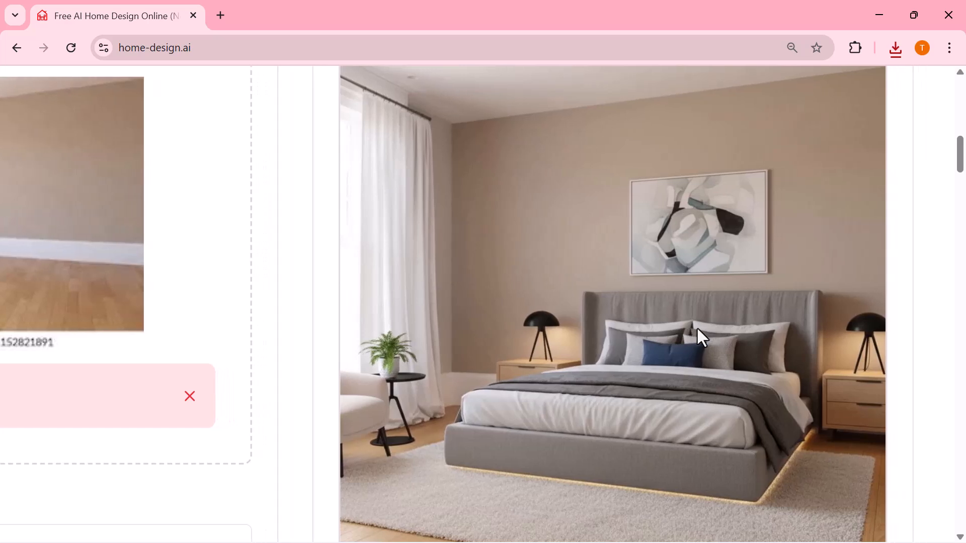
{"action": "scroll", "scroll_direction": "down", "scroll_amount": 3}
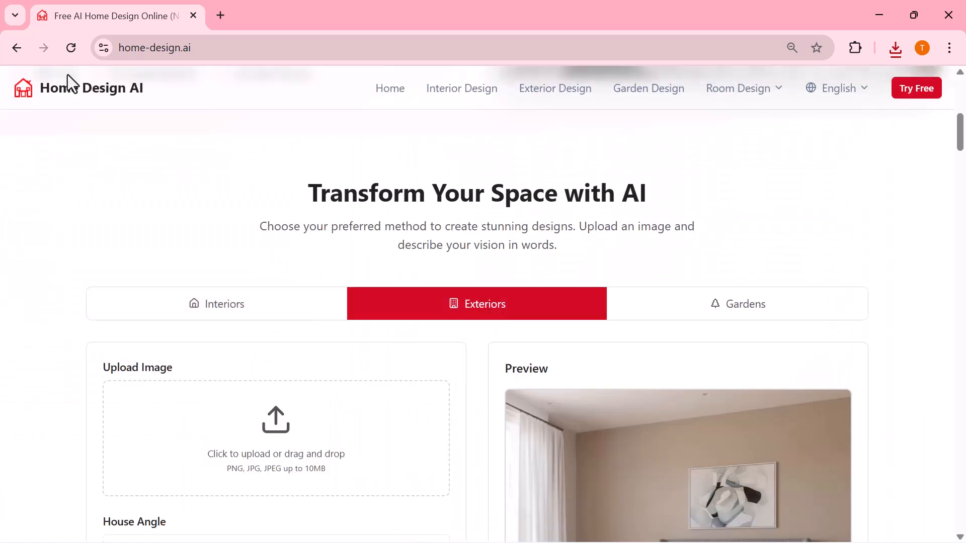
- Upload 'images (2)', the unfinished two-storey house photo, to the Exteriors tool
{"action": "left_click", "coordinate": [275, 438]}
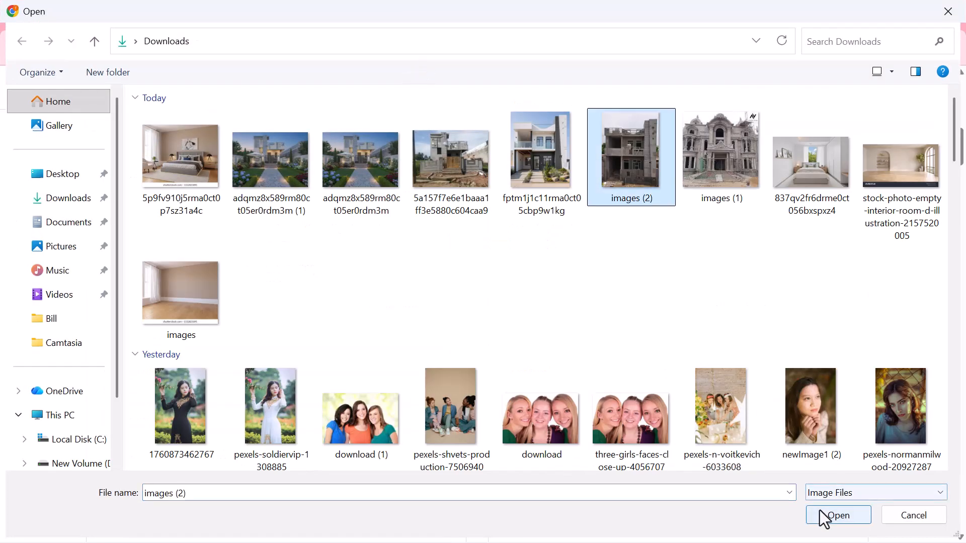
{"action": "left_click", "coordinate": [837, 515]}
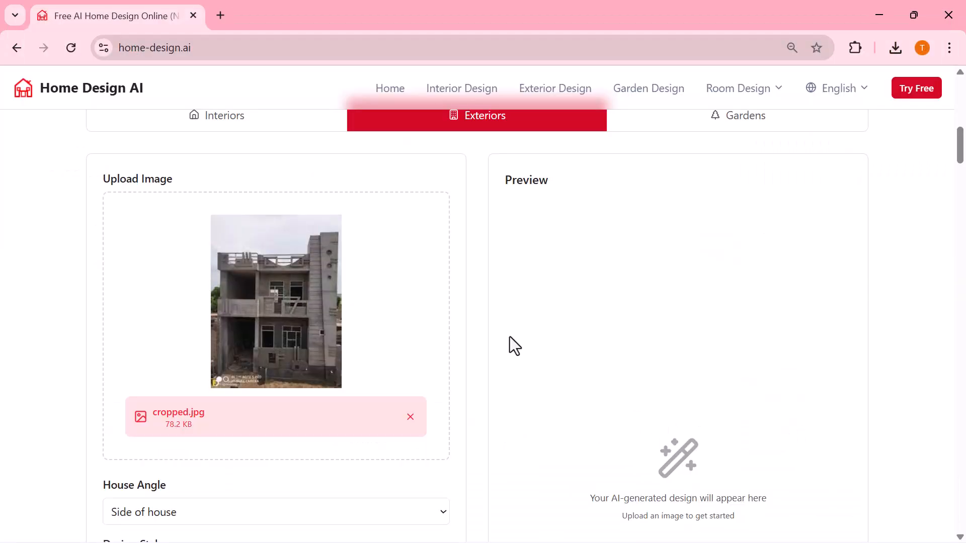
{"action": "scroll", "scroll_direction": "down", "scroll_amount": 3}
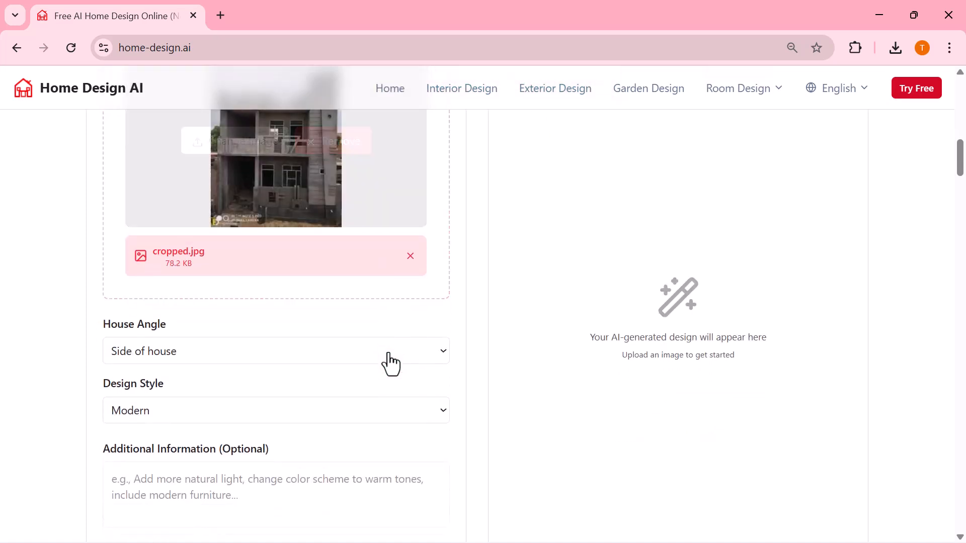
{"action": "scroll", "scroll_direction": "down", "scroll_amount": 3}
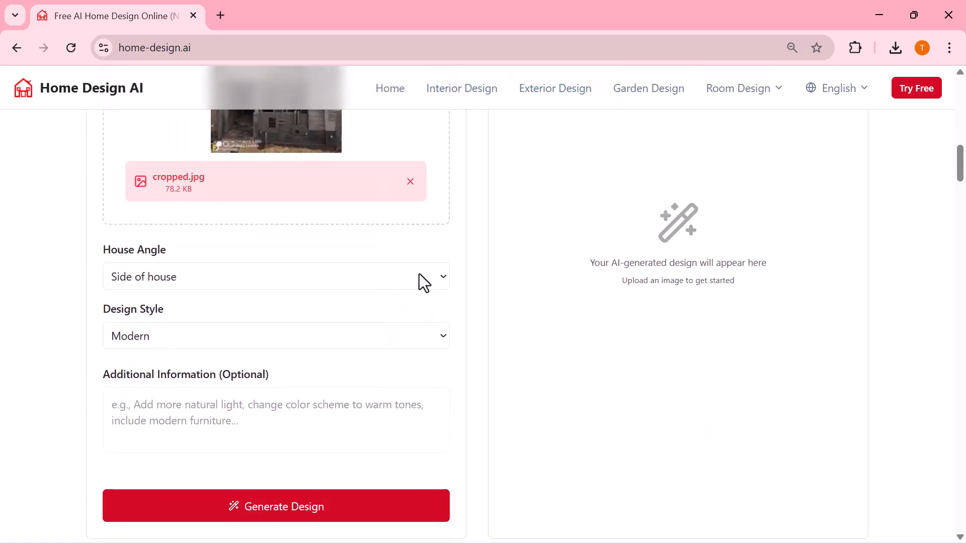
- Choose Front of house, describing 'A modern front elevation with clean lines and stunning details.'
{"action": "left_click", "coordinate": [275, 276]}
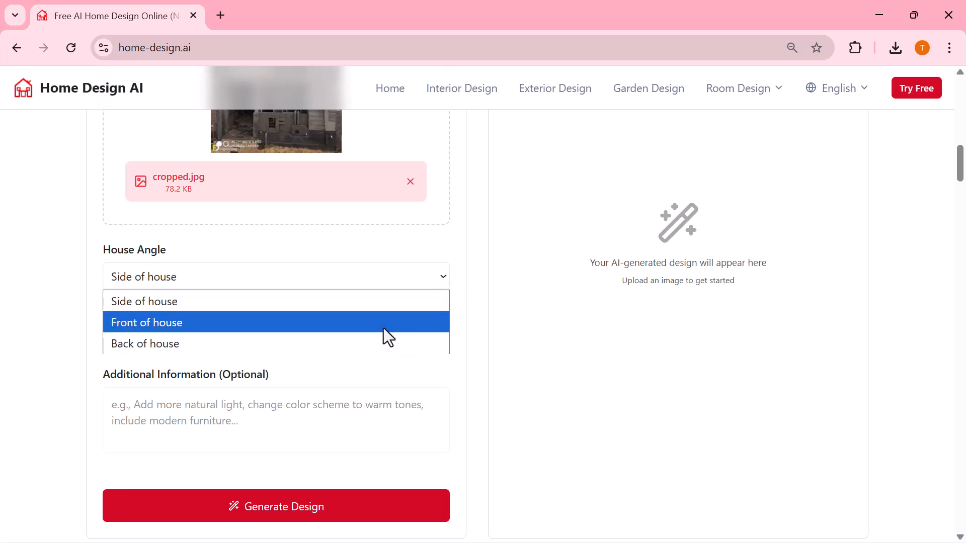
{"action": "left_click", "coordinate": [275, 336]}
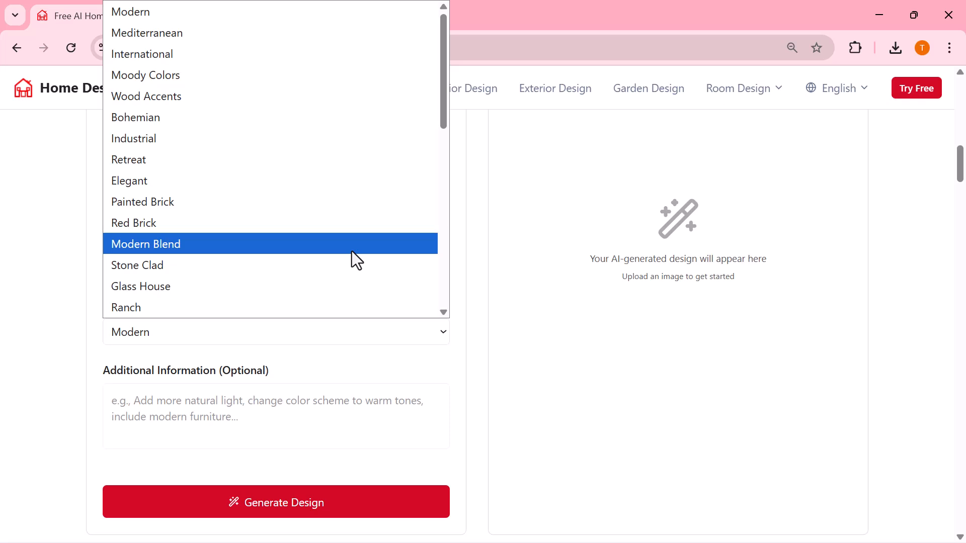
{"action": "scroll", "scroll_direction": "down", "scroll_amount": 3}
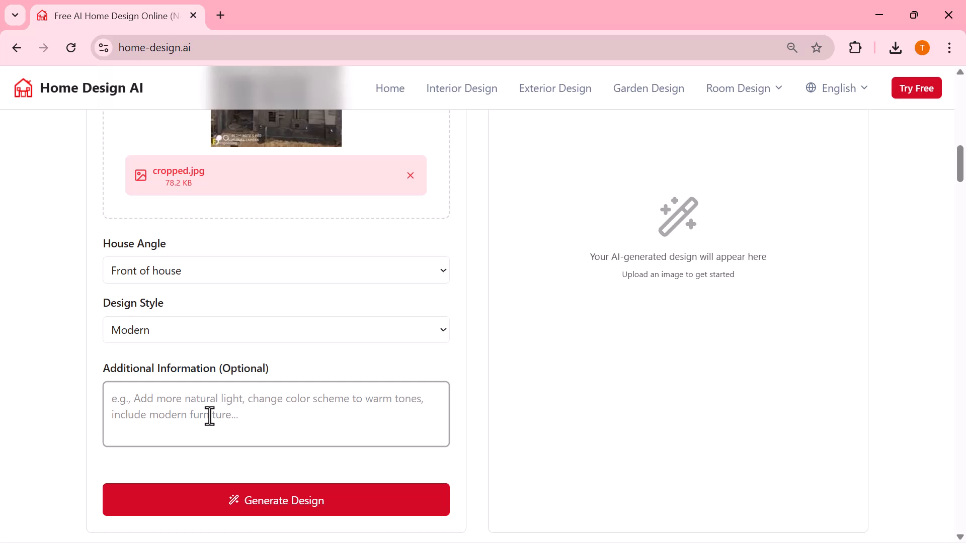
{"action": "type", "text": "A modern front elevation with clean lines and stunning details."}
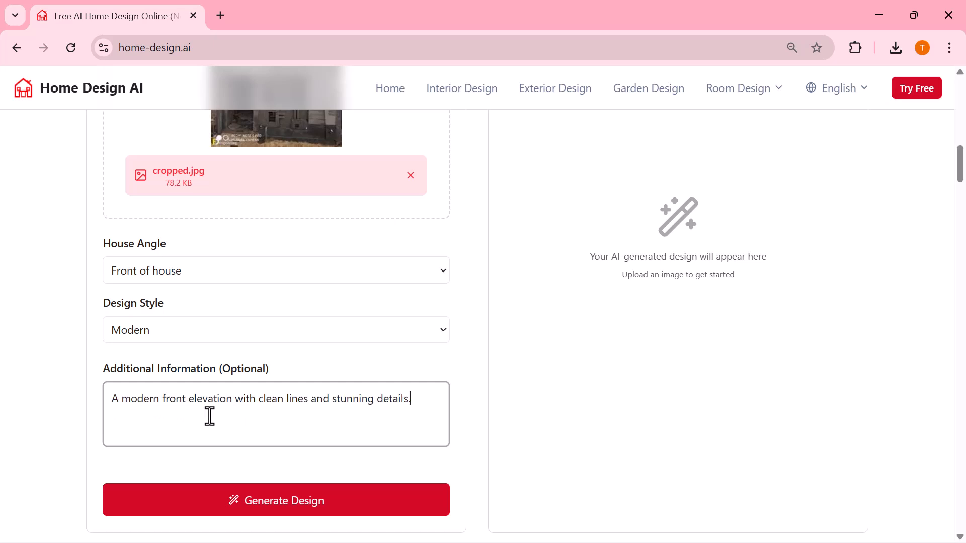
{"action": "scroll", "scroll_direction": "down", "scroll_amount": 3}
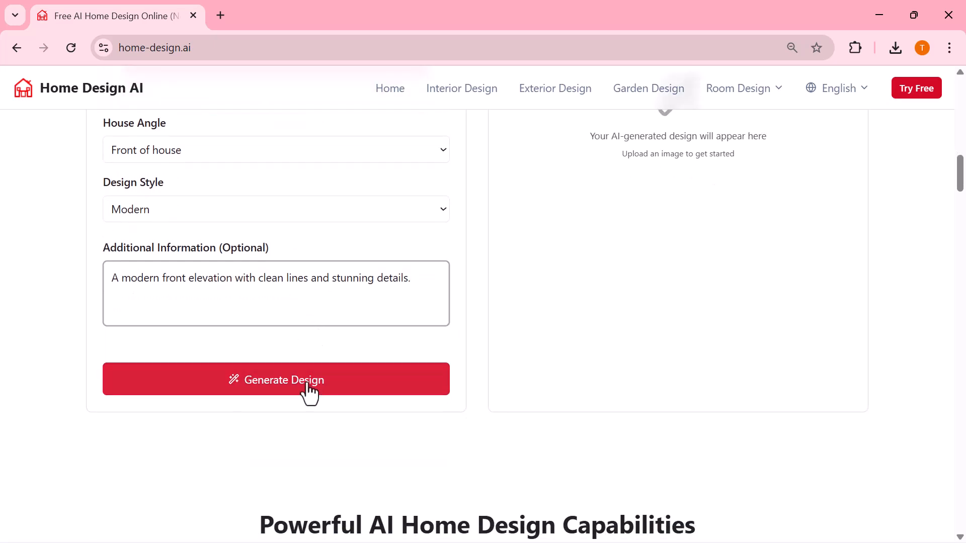
- Generate the modern front-exterior house redesign and scroll through the result
{"action": "left_click", "coordinate": [275, 379]}
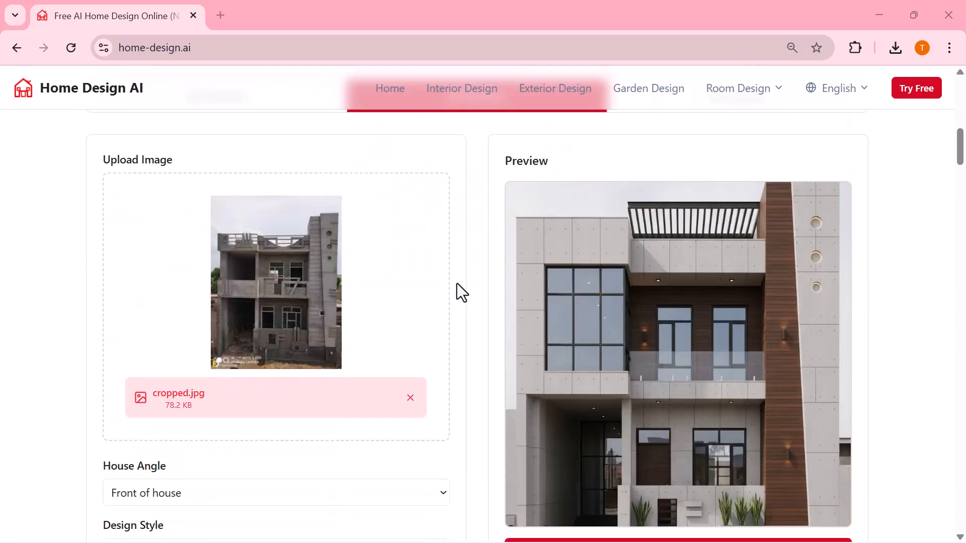
{"action": "mouse_move", "coordinate": [598, 382]}
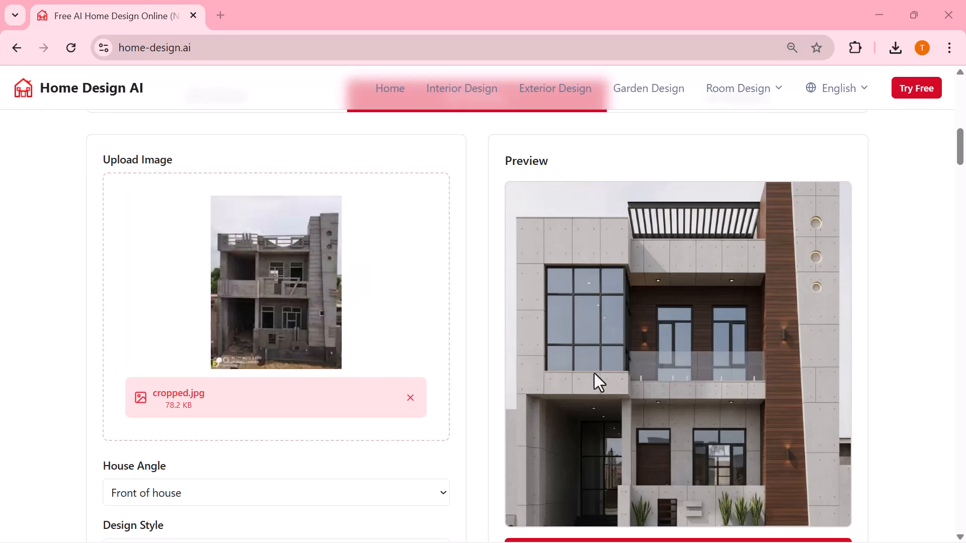
{"action": "scroll", "scroll_direction": "down", "scroll_amount": 3}
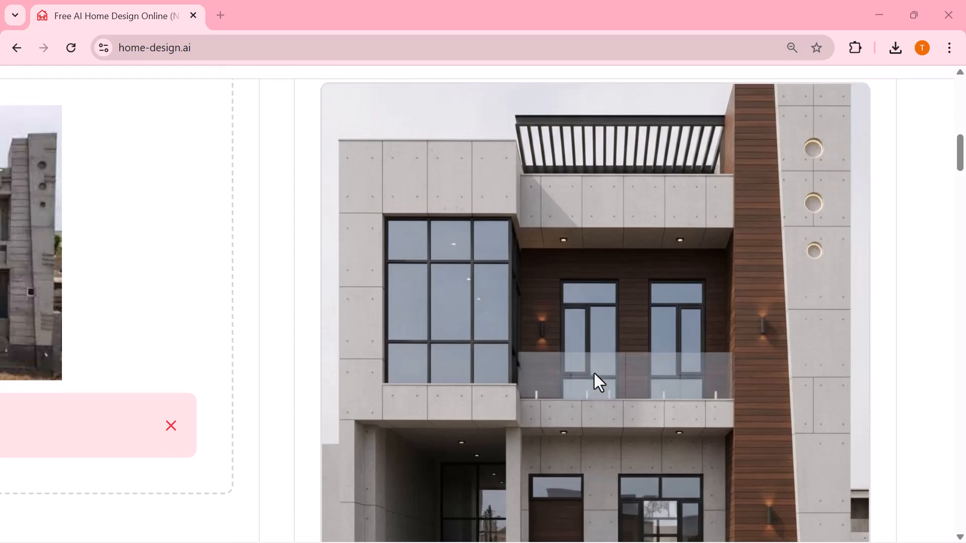
{"action": "scroll", "scroll_direction": "down", "scroll_amount": 3}
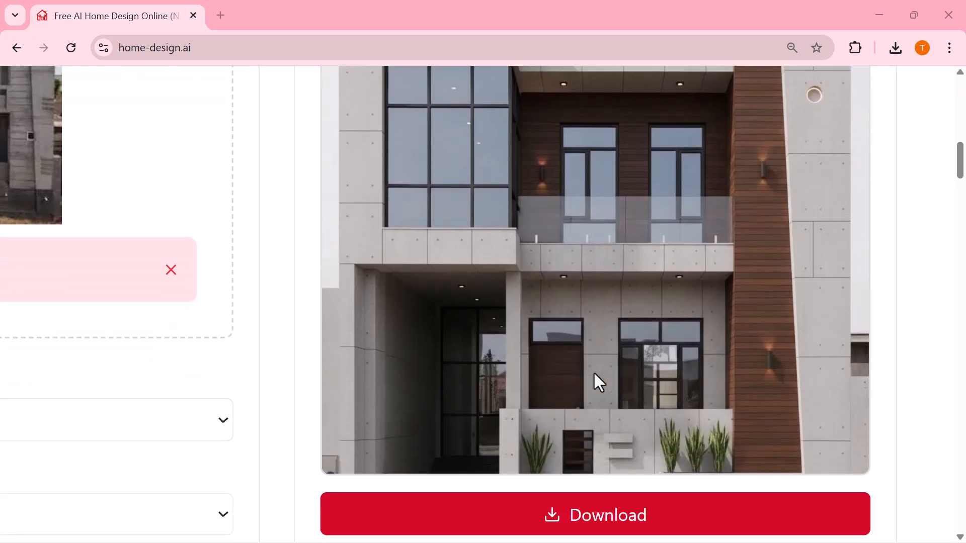
{"action": "scroll", "scroll_direction": "down", "scroll_amount": 3}
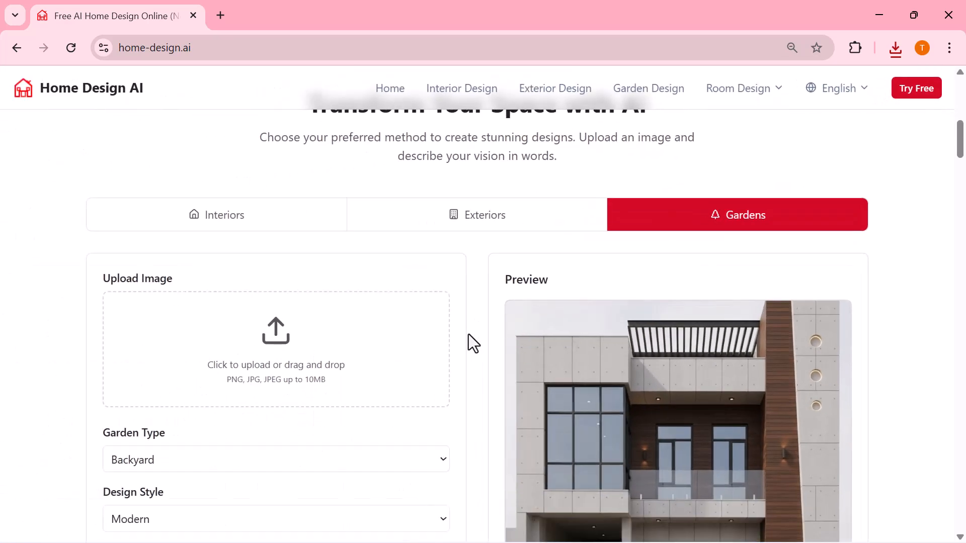
- Upload and crop 'images (1)', the unfinished mansion photo, for the garden redesign
{"action": "left_click", "coordinate": [275, 349]}
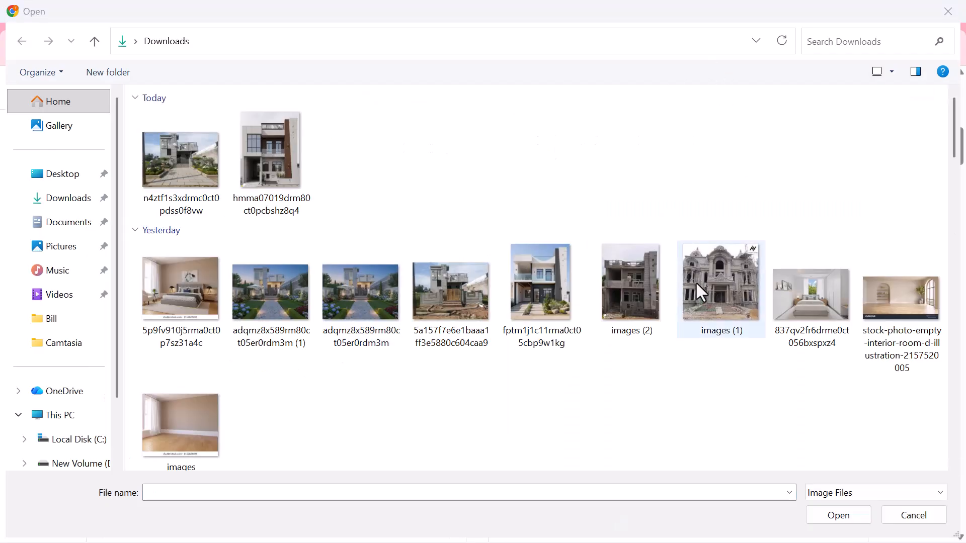
{"action": "double_click", "coordinate": [720, 281]}
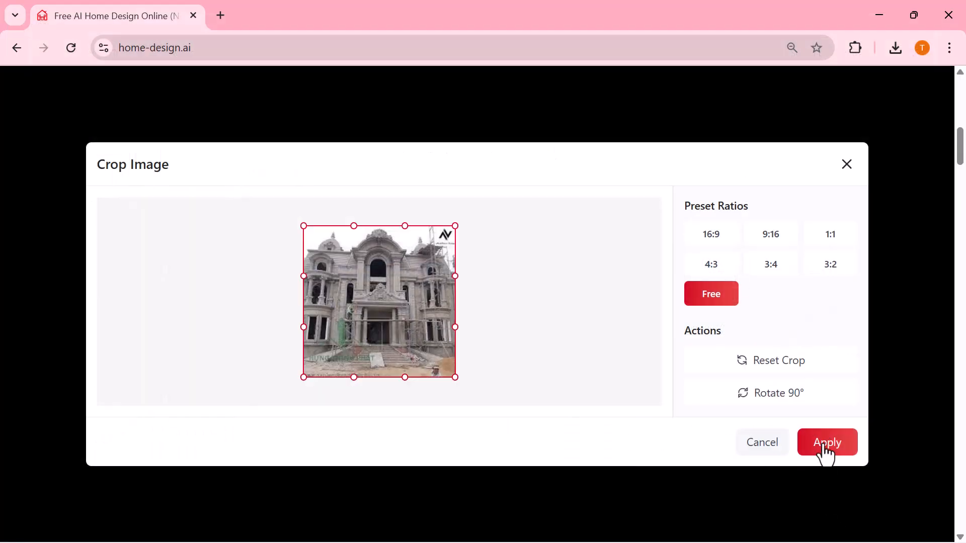
{"action": "left_click", "coordinate": [827, 442]}
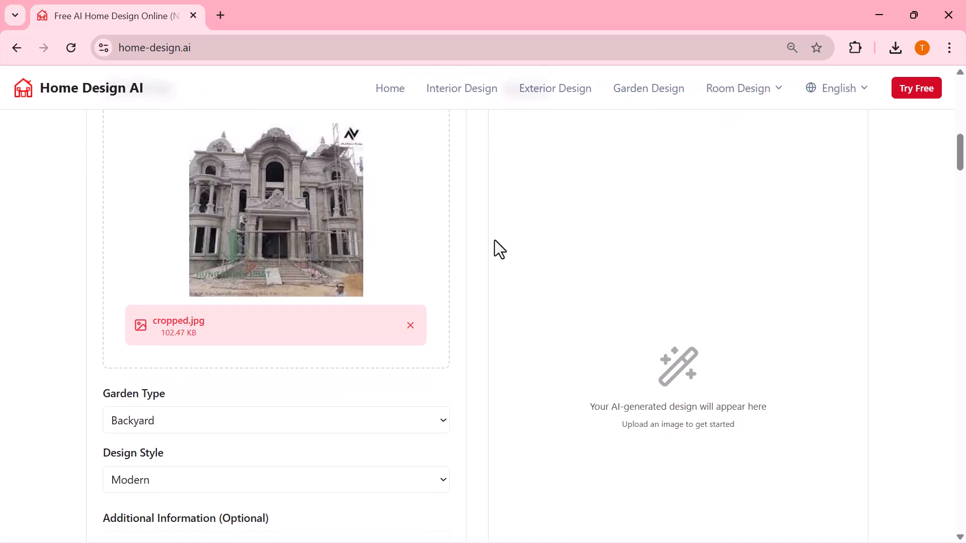
- Choose Front Yard as the garden type and Modern as the design style
{"action": "scroll", "scroll_direction": "down", "scroll_amount": 3}
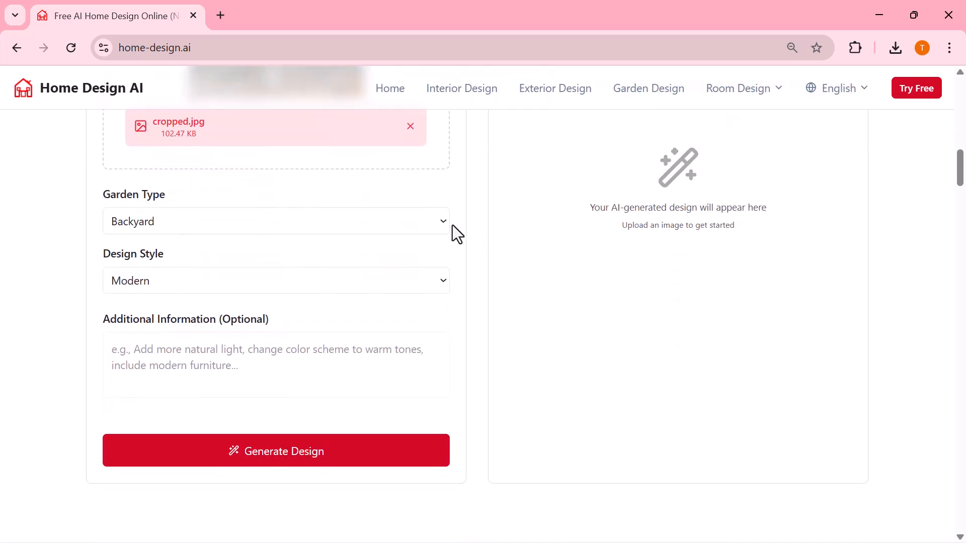
{"action": "left_click", "coordinate": [275, 222]}
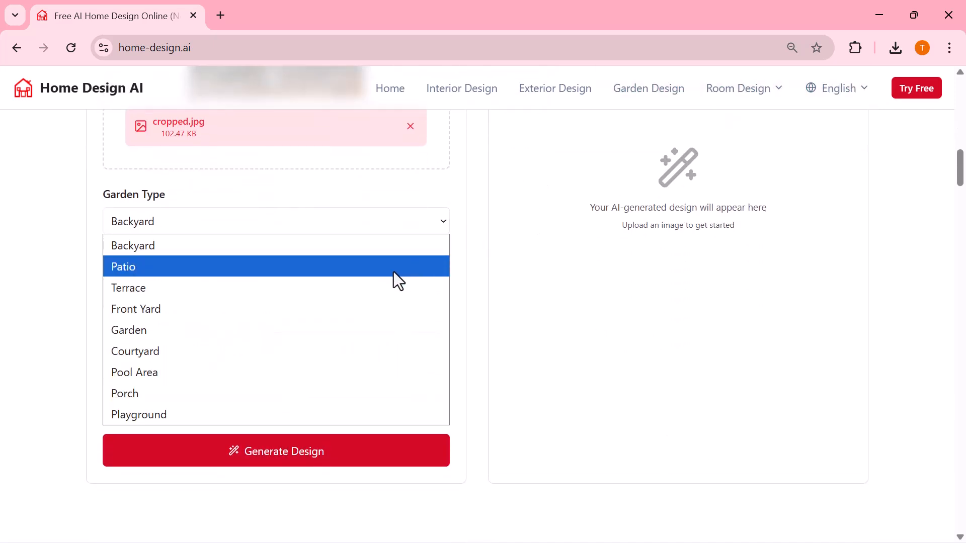
{"action": "mouse_move", "coordinate": [369, 308]}
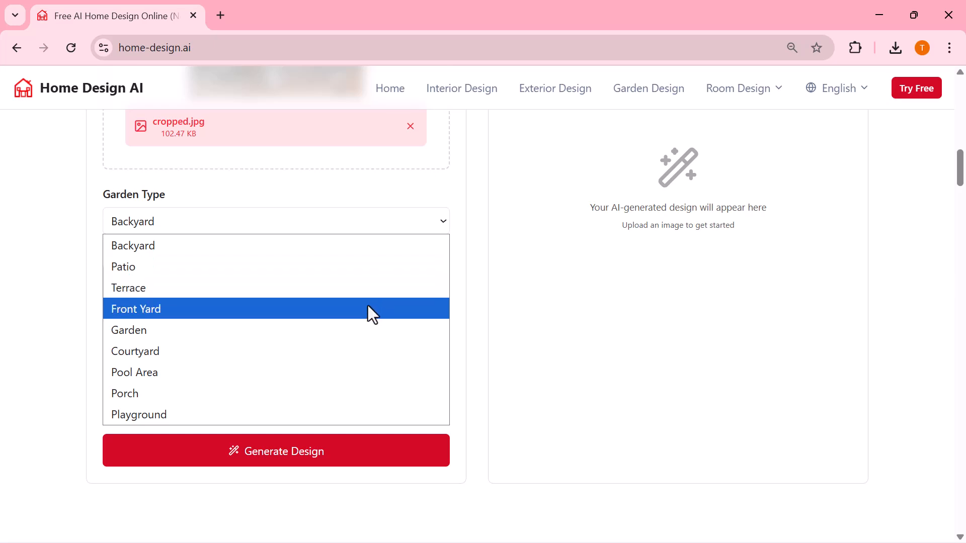
{"action": "left_click", "coordinate": [136, 309]}
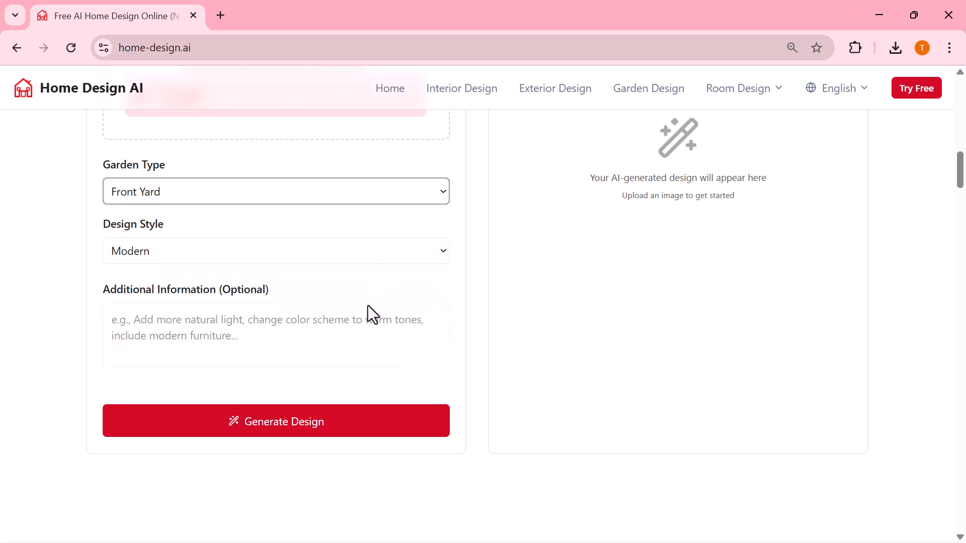
{"action": "left_click", "coordinate": [275, 250]}
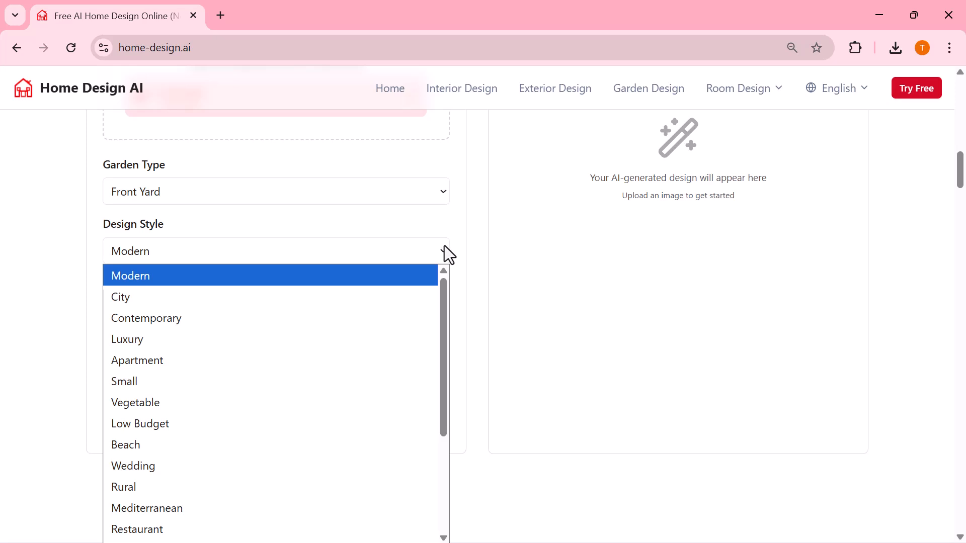
{"action": "mouse_move", "coordinate": [441, 255]}
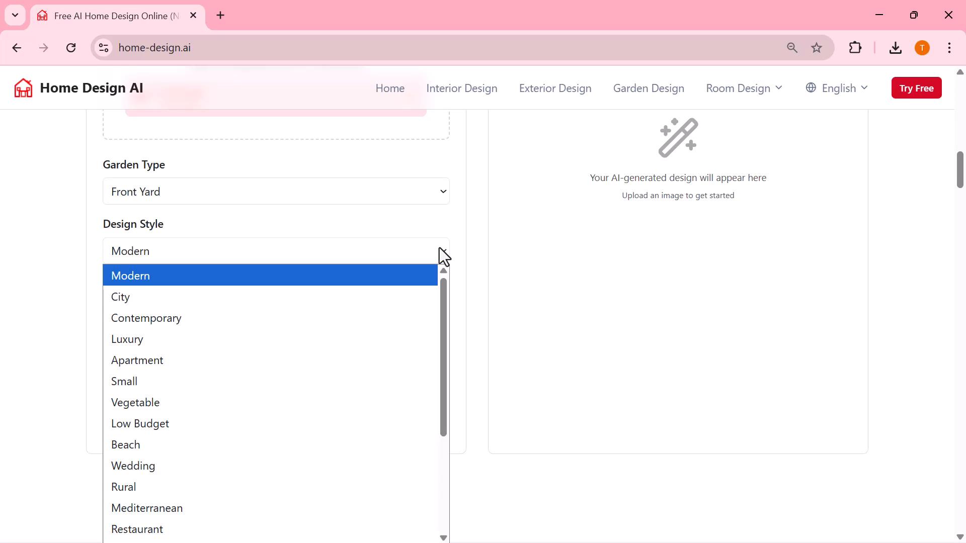
{"action": "mouse_move", "coordinate": [378, 287]}
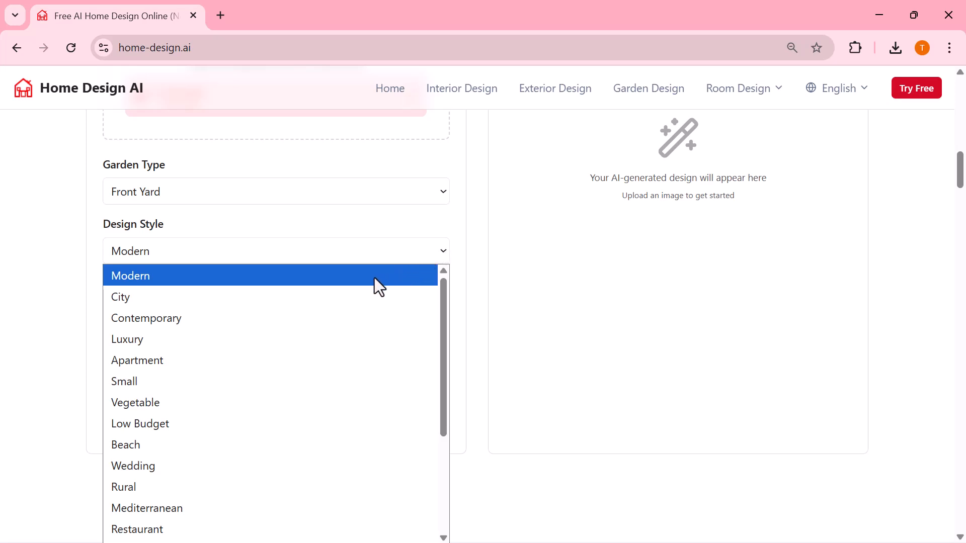
{"action": "mouse_move", "coordinate": [369, 288]}
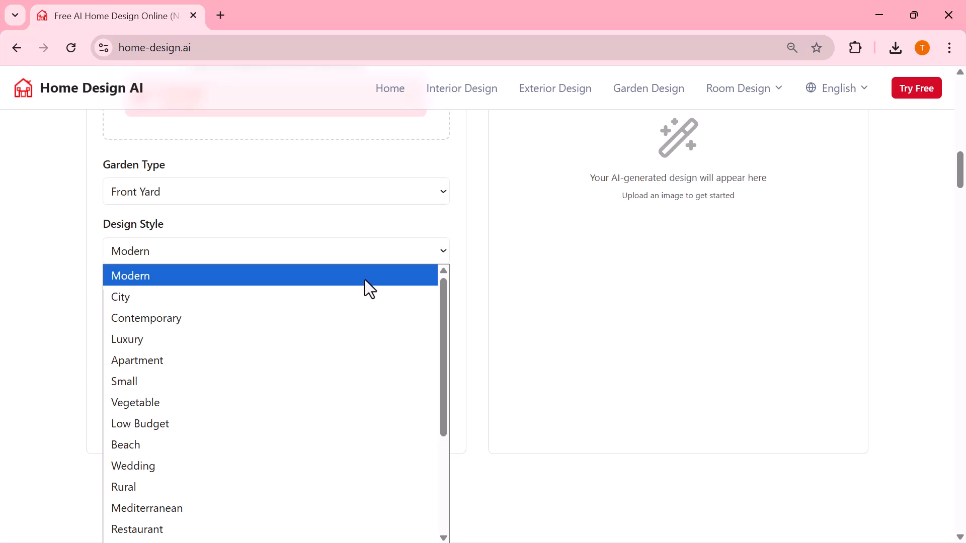
{"action": "left_click", "coordinate": [130, 275]}
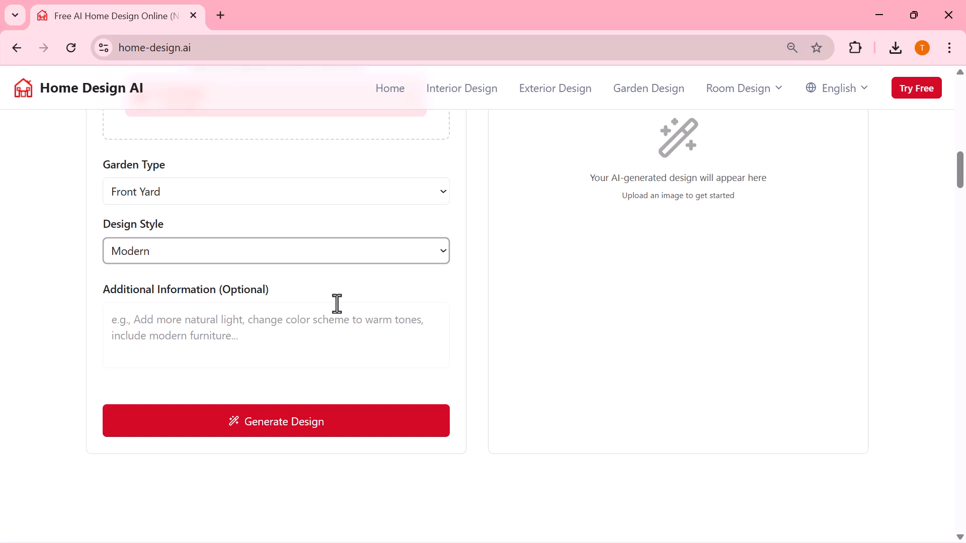
{"action": "scroll", "scroll_direction": "down", "scroll_amount": 3}
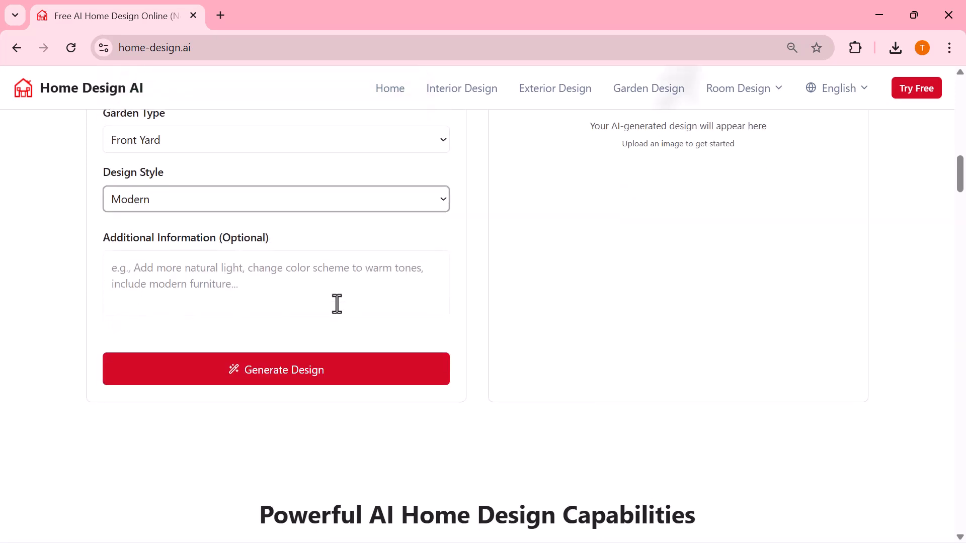
{"action": "scroll", "scroll_direction": "down", "scroll_amount": 3}
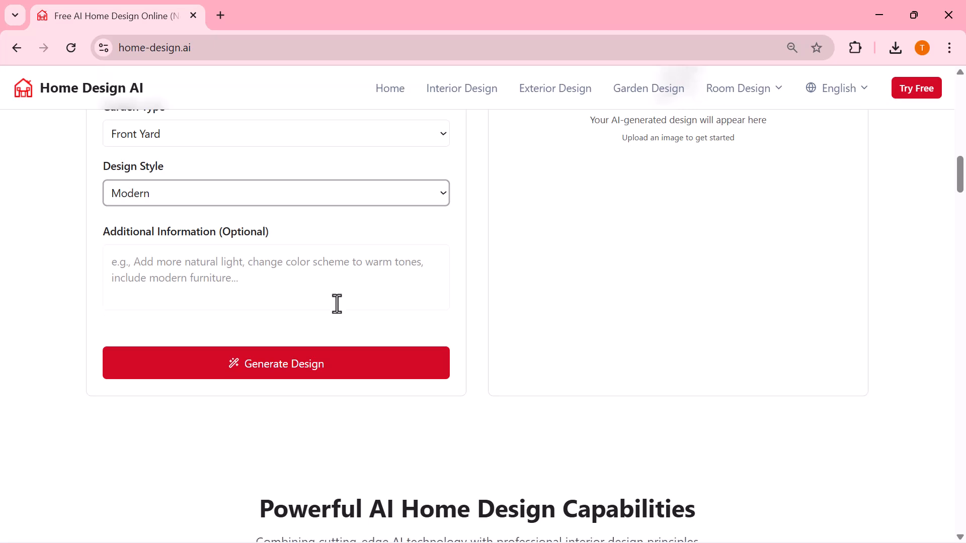
- Generate the front-yard garden redesign and inspect the preview
{"action": "left_click", "coordinate": [275, 363]}
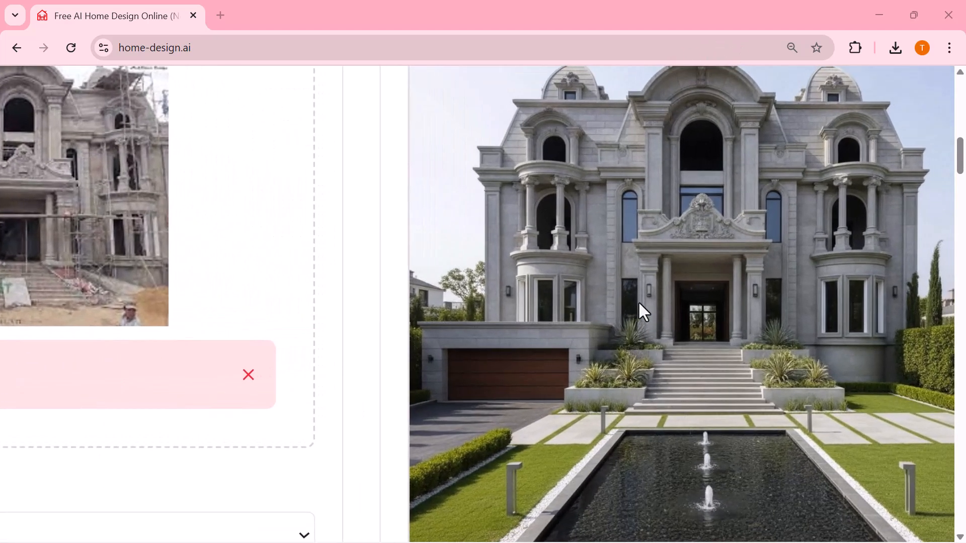
{"action": "scroll", "scroll_direction": "down", "scroll_amount": 3}
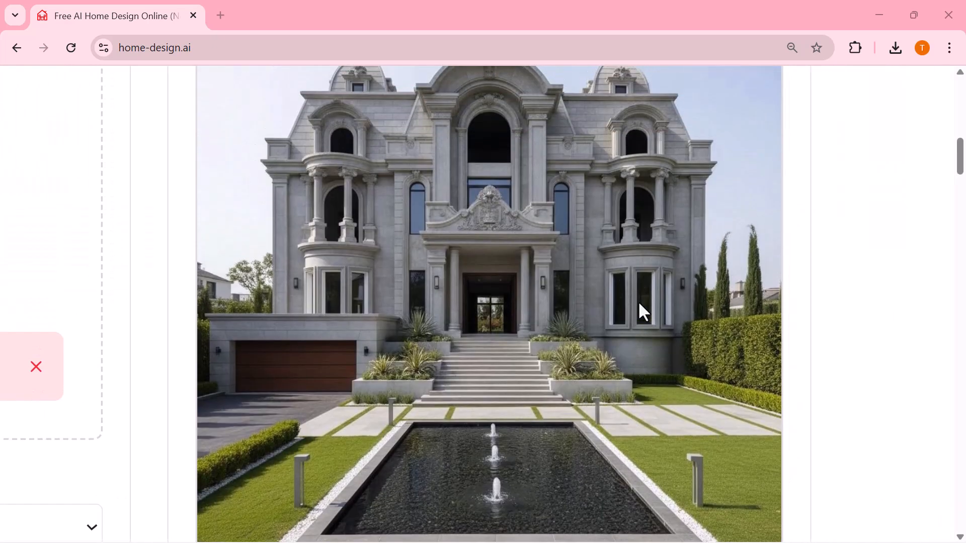
{"action": "scroll", "scroll_direction": "down", "scroll_amount": 3}
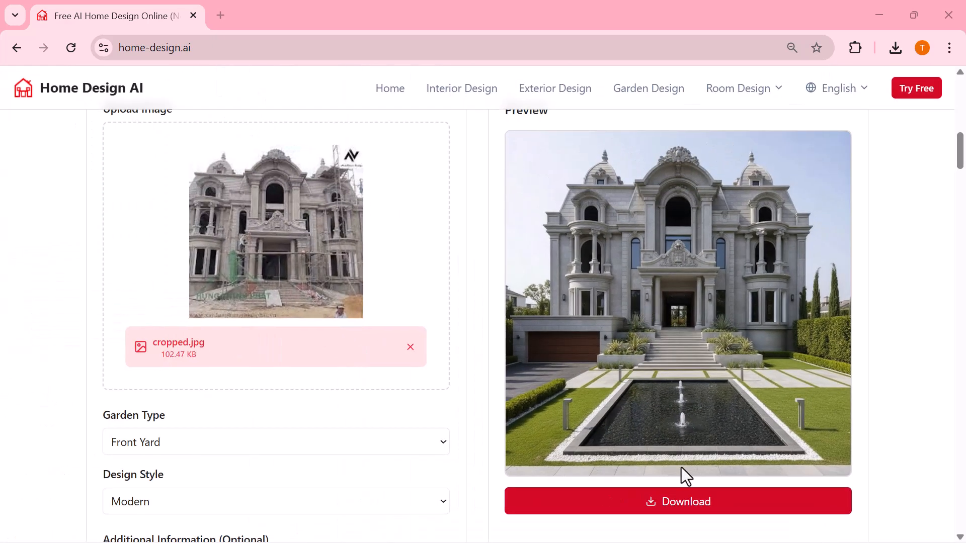
- Download the generated garden design image
{"action": "left_click", "coordinate": [677, 502]}
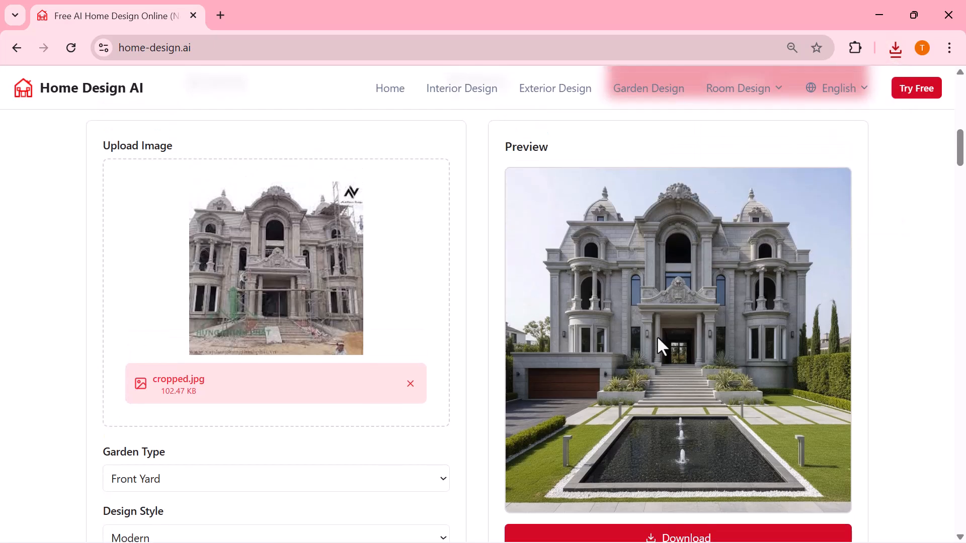
{"action": "scroll", "scroll_direction": "down", "scroll_amount": 3}
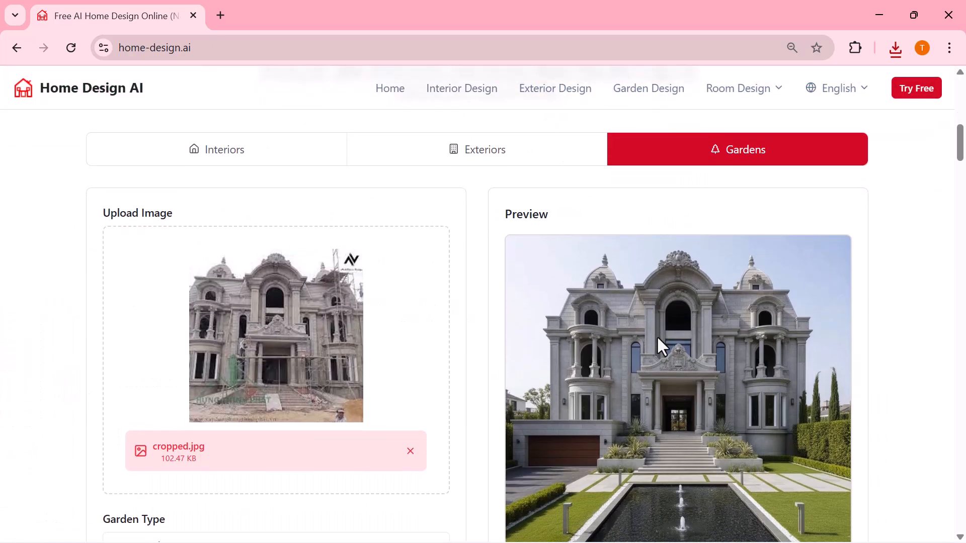
{"action": "scroll", "scroll_direction": "down", "scroll_amount": 3}
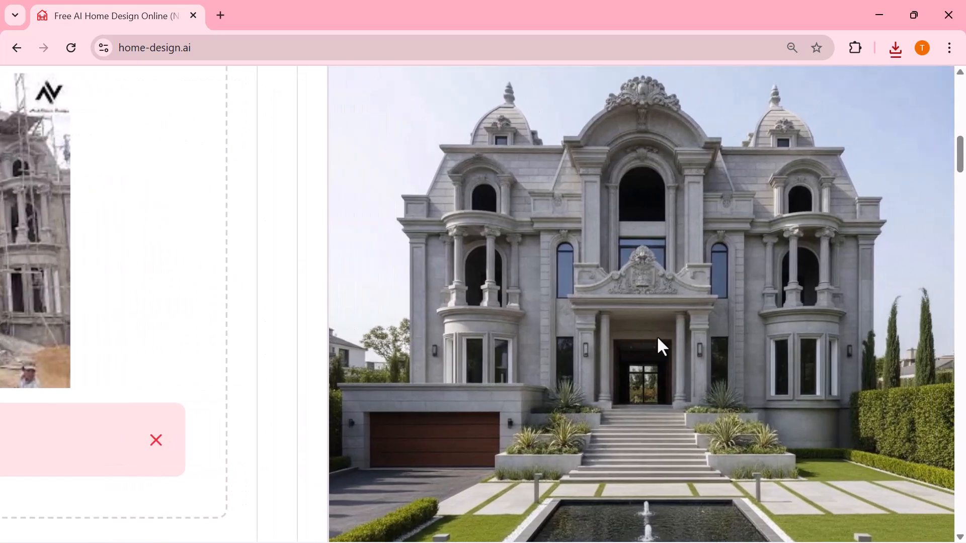
{"action": "scroll", "scroll_direction": "down", "scroll_amount": 3}
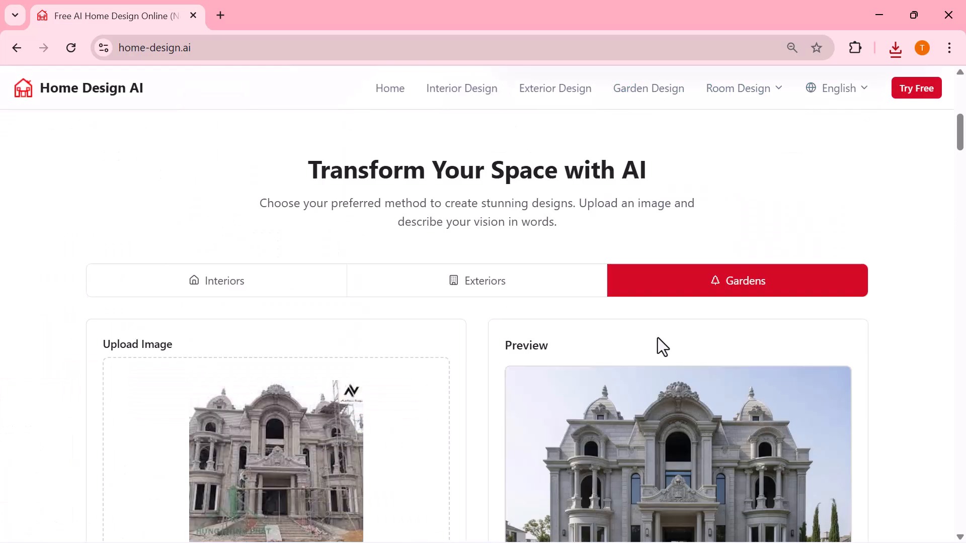
{"action": "scroll", "scroll_direction": "down", "scroll_amount": 3}
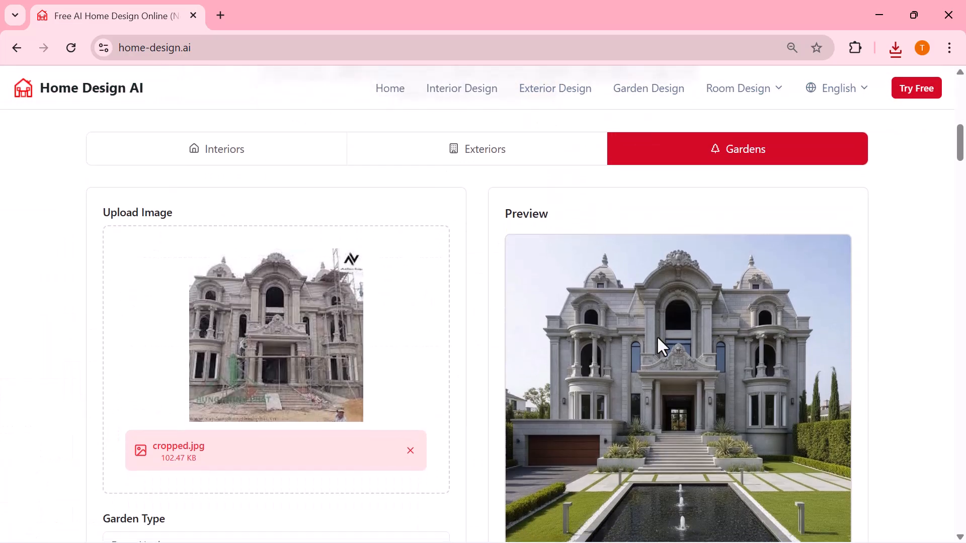
{"action": "scroll", "scroll_direction": "down", "scroll_amount": 3}
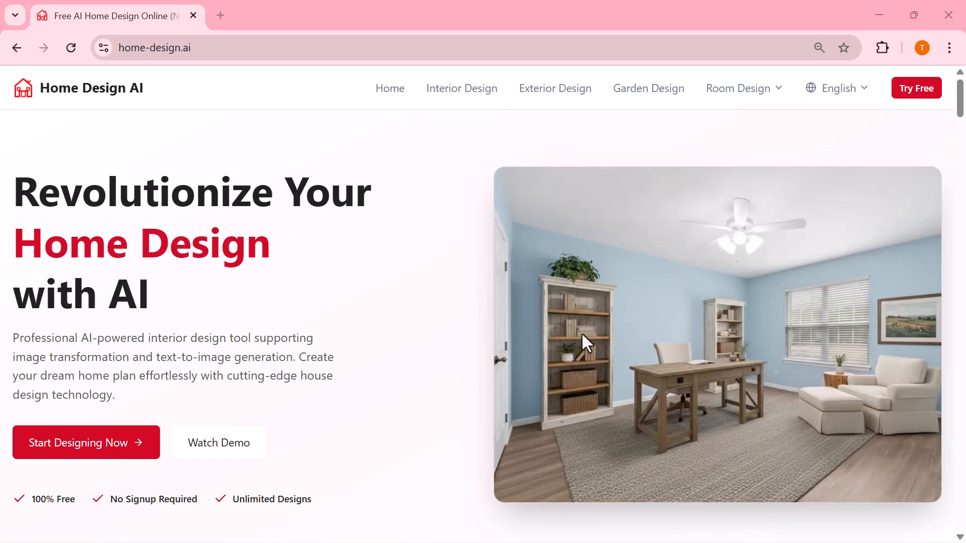
- Scroll past the empty Interiors form to the Powerful AI Home Design Capabilities section
{"action": "scroll", "scroll_direction": "down", "scroll_amount": 3}
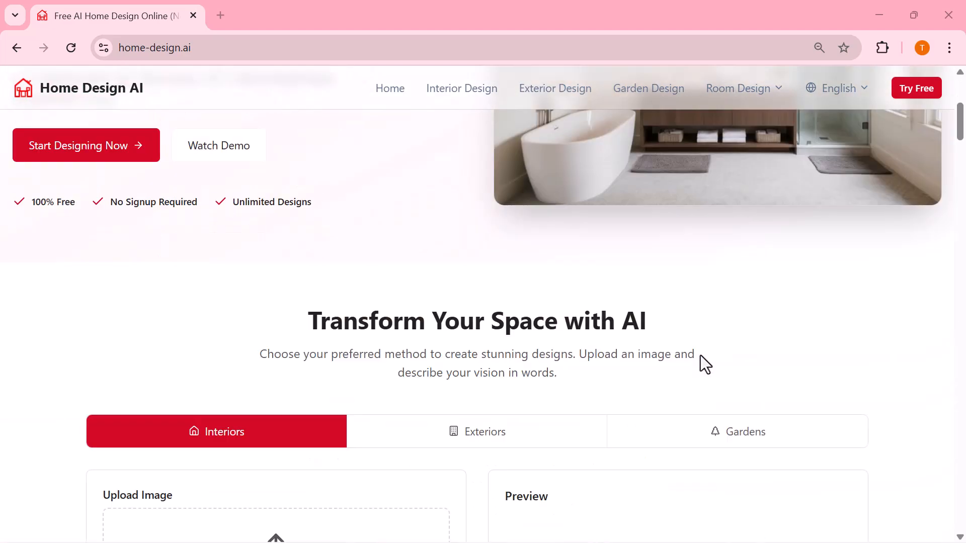
{"action": "scroll", "scroll_direction": "down", "scroll_amount": 3}
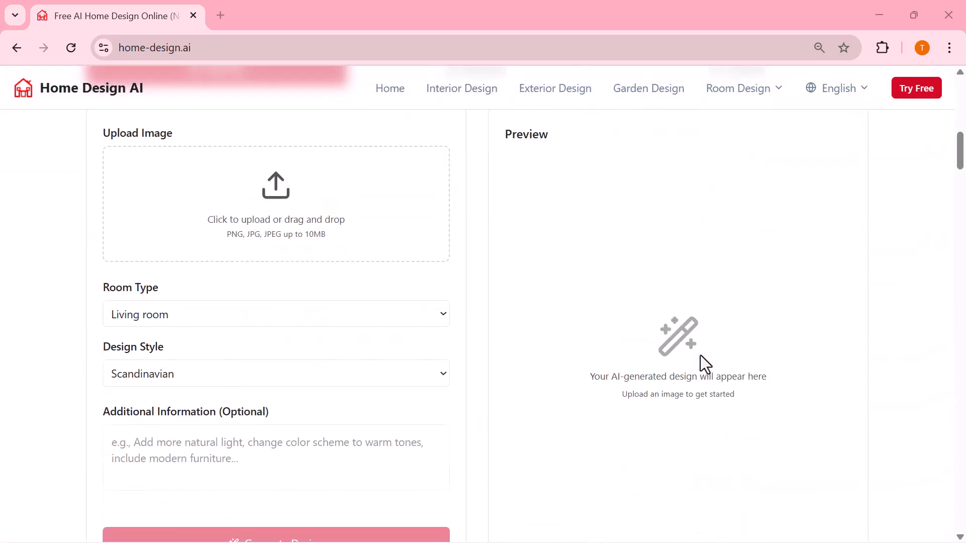
{"action": "scroll", "scroll_direction": "down", "scroll_amount": 3}
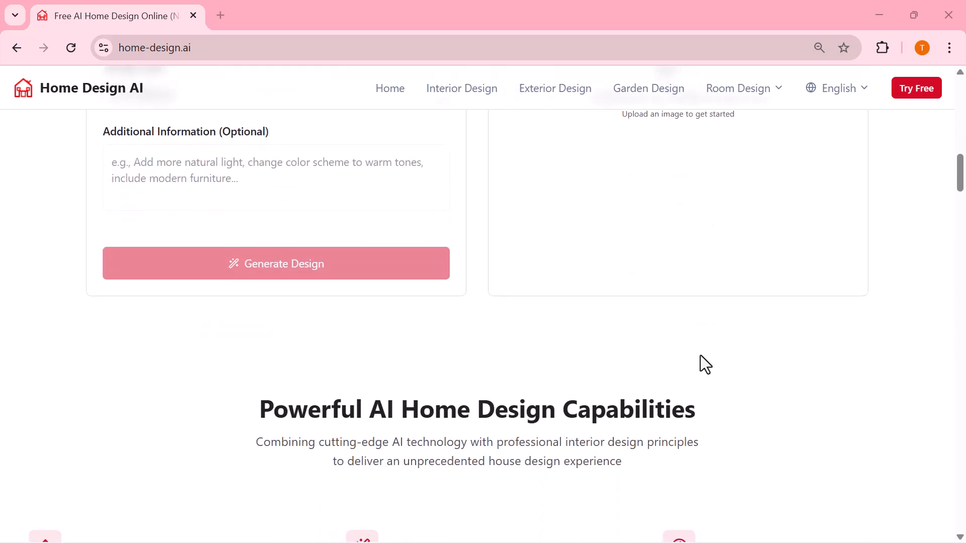
{"action": "scroll", "scroll_direction": "down", "scroll_amount": 3}
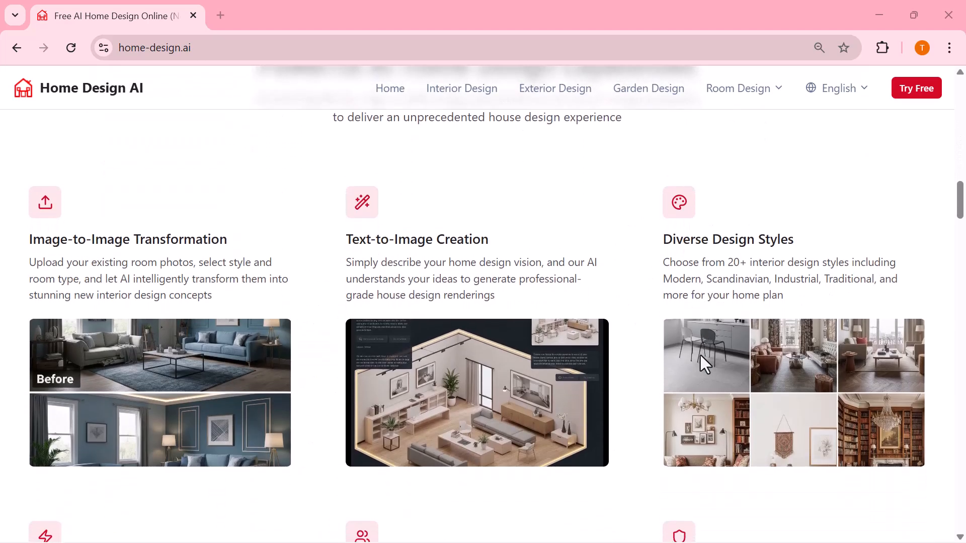